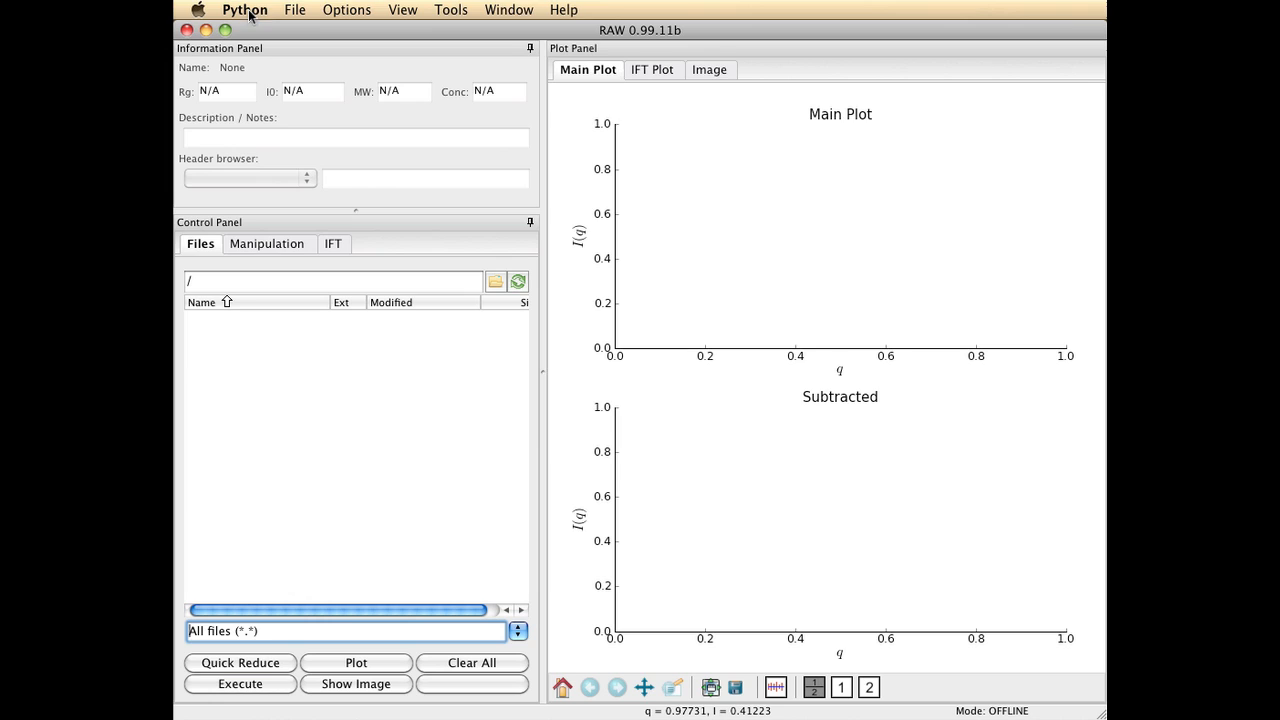
pyautogui.moveTo(593, 7)
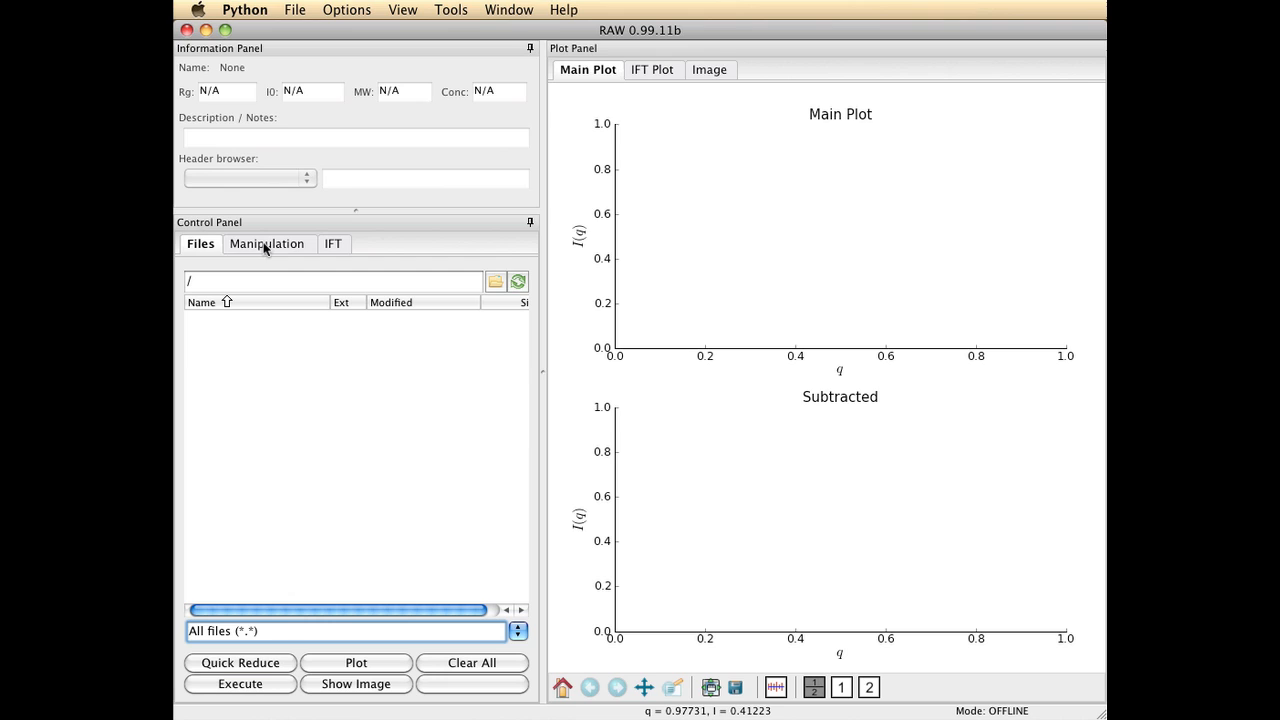
pyautogui.moveTo(240, 250)
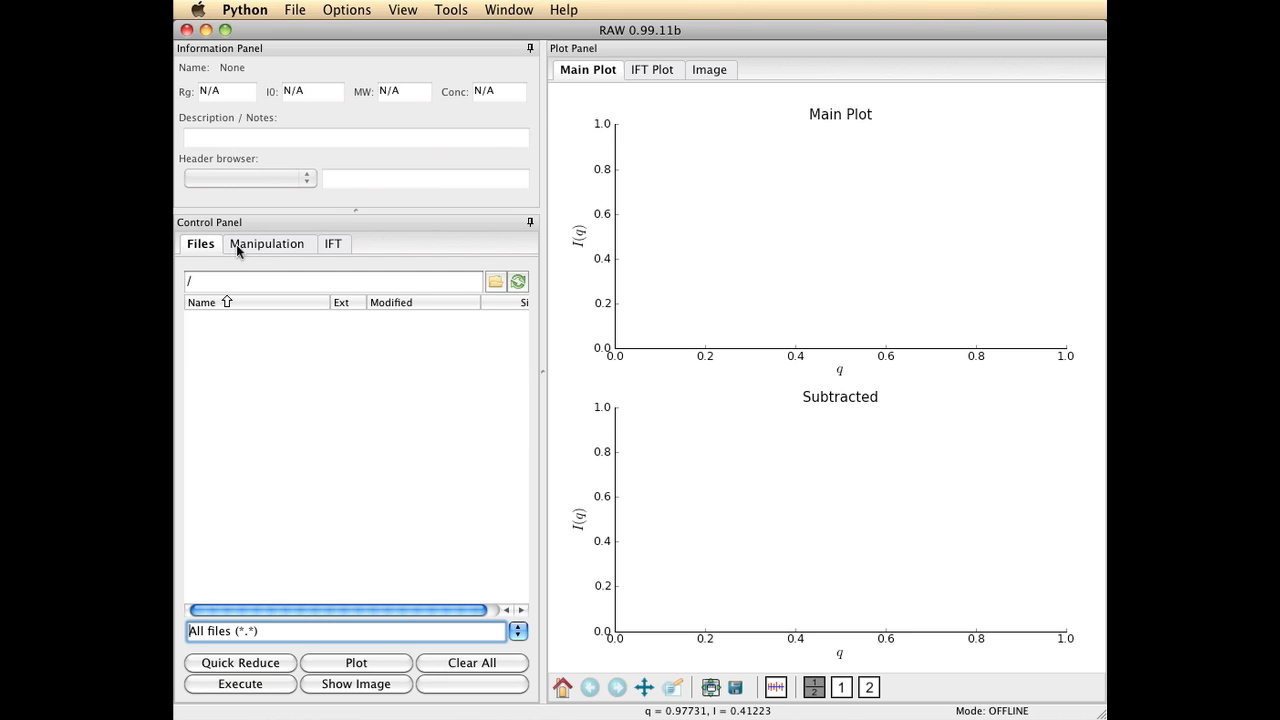
# - Browse RAW's file list to the standards folder on the Desktop
pyautogui.click(200, 243)
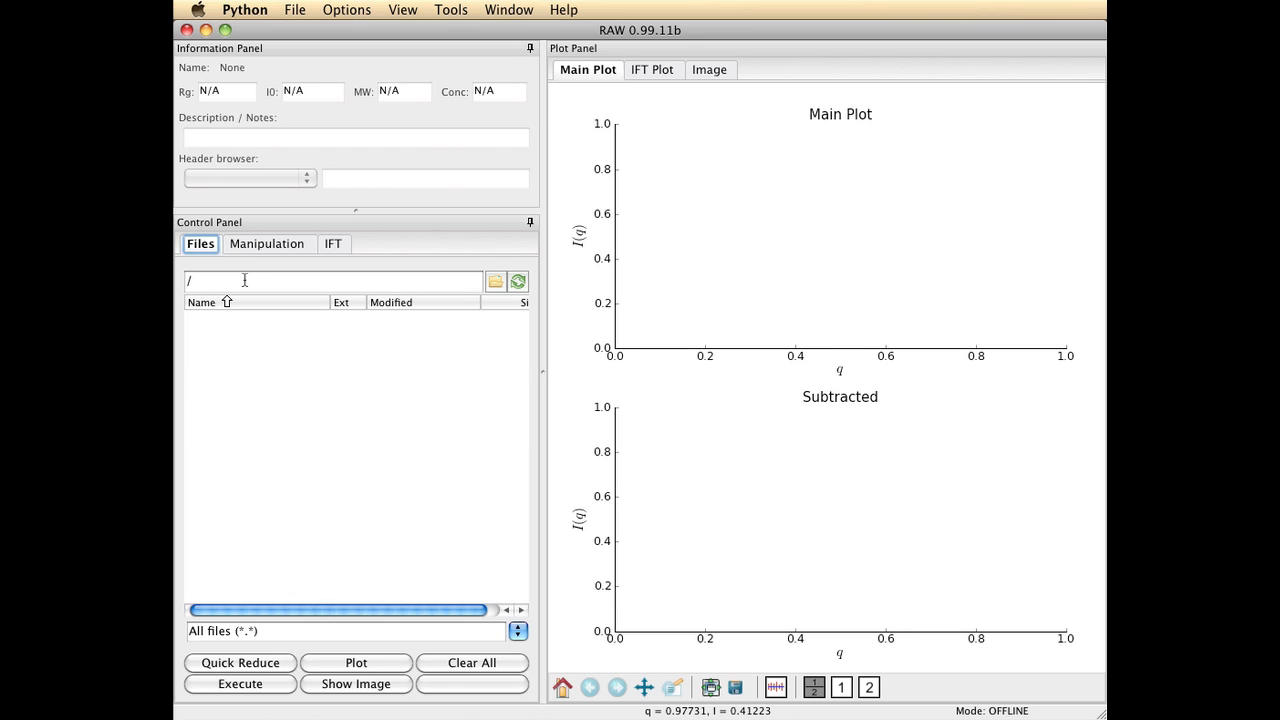
pyautogui.moveTo(495, 281)
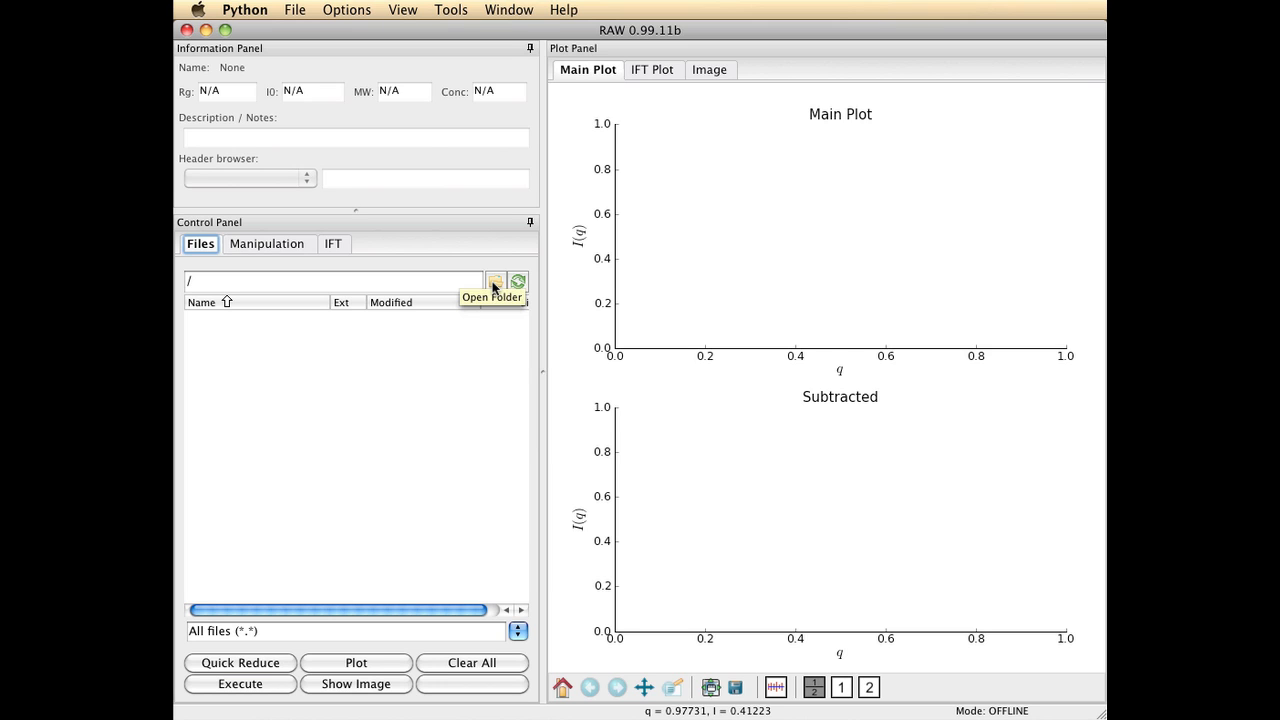
pyautogui.click(495, 281)
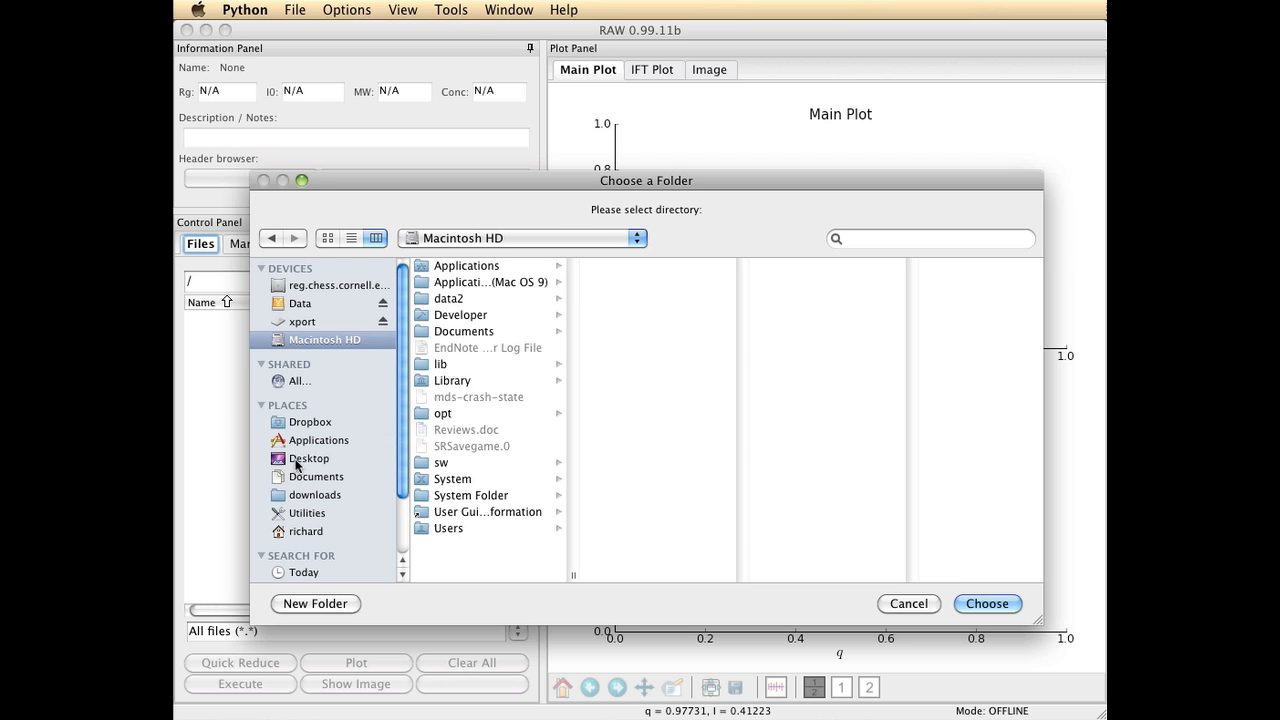
pyautogui.click(309, 458)
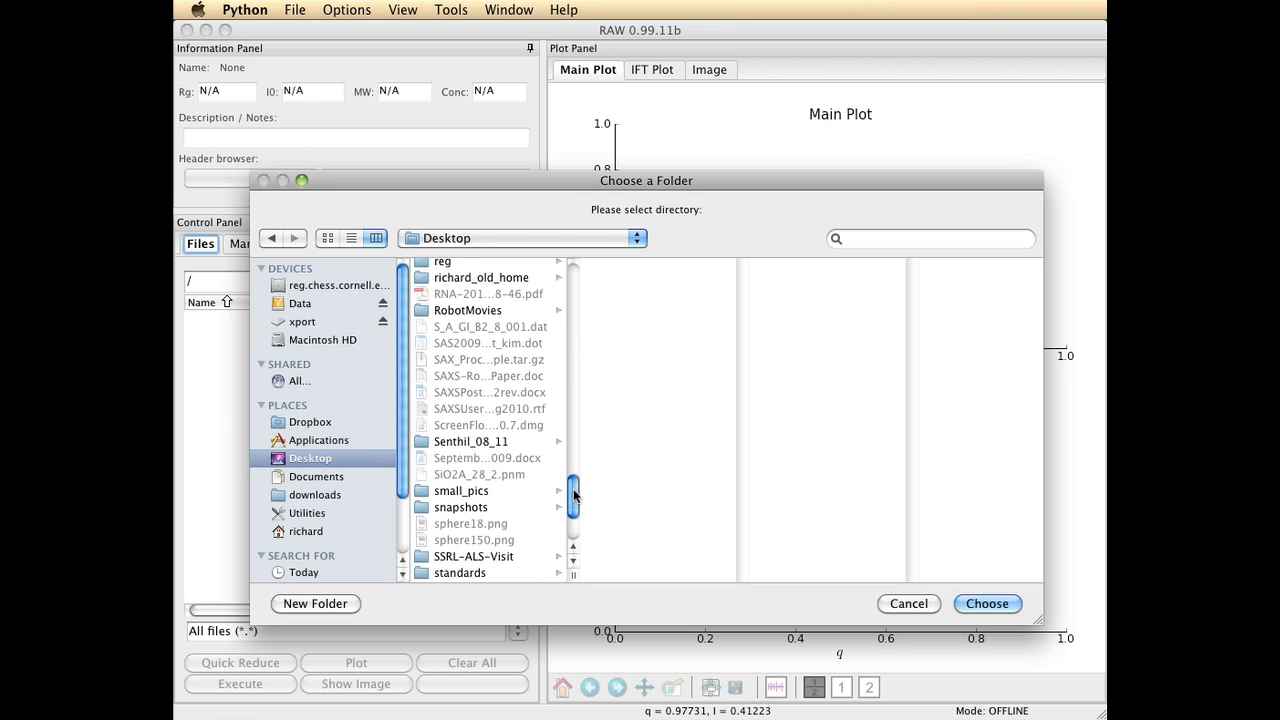
pyautogui.scroll(-3)
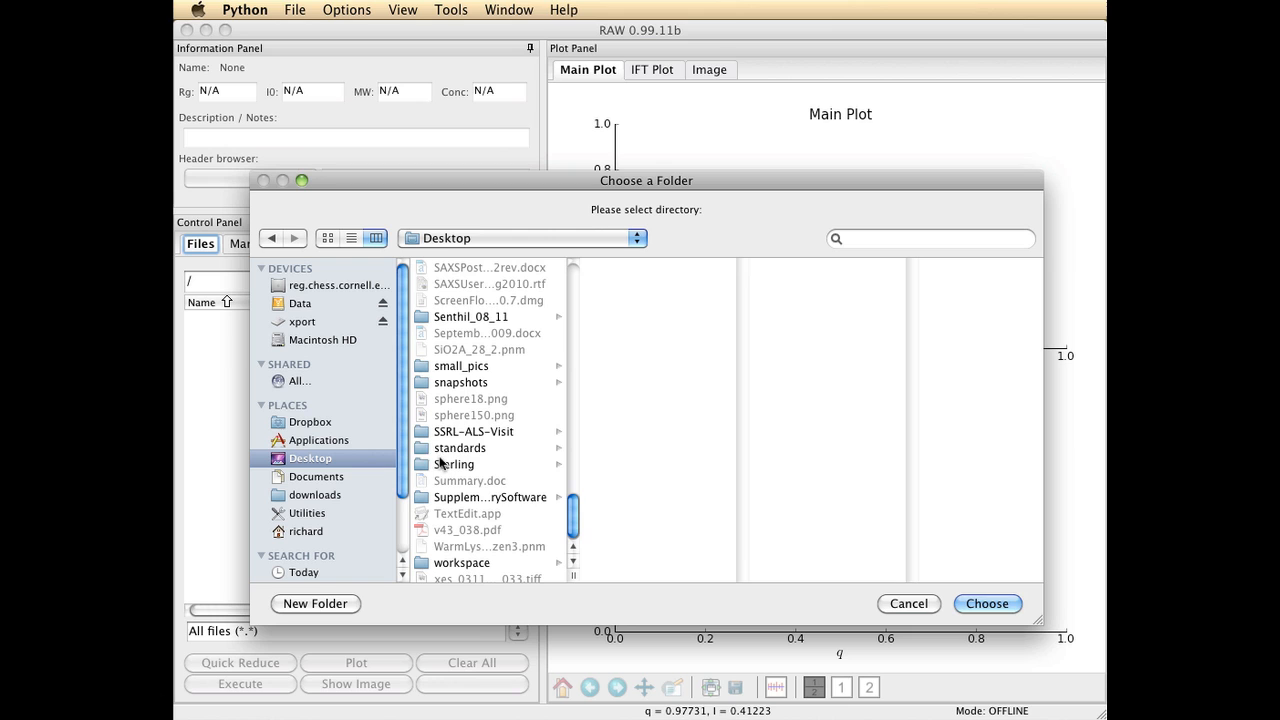
pyautogui.click(459, 447)
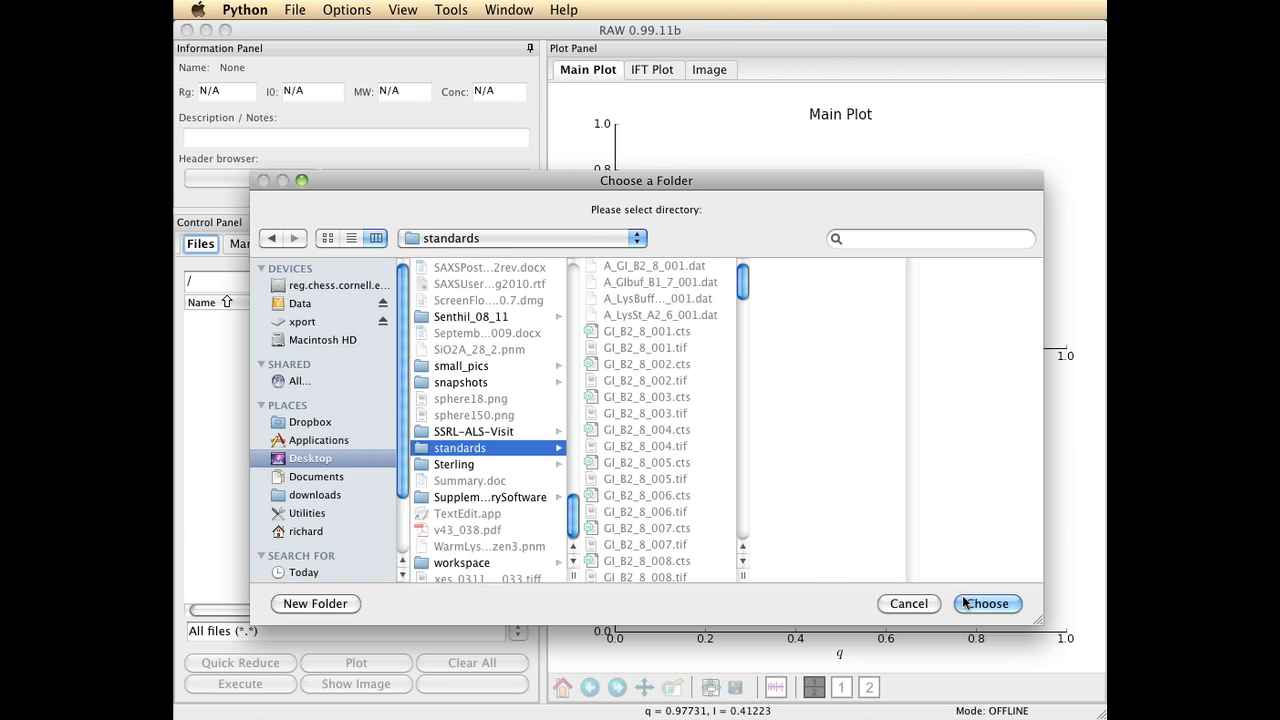
pyautogui.click(986, 603)
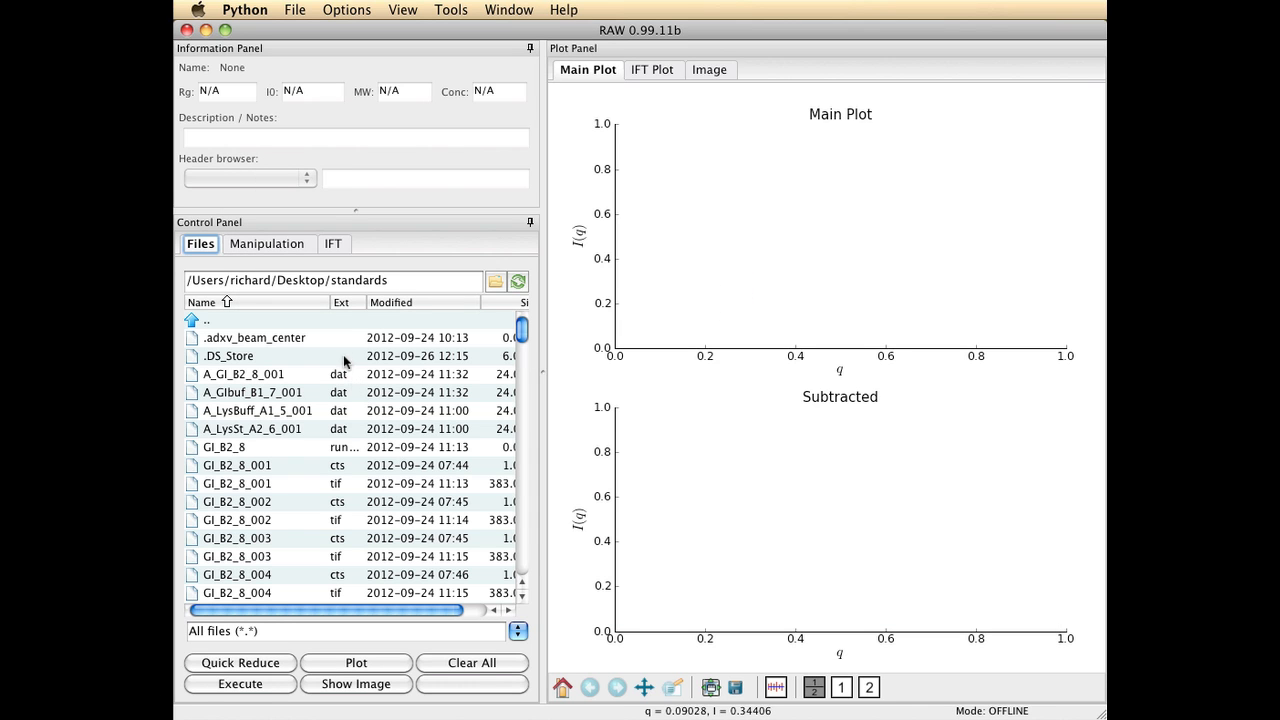
pyautogui.moveTo(338, 570)
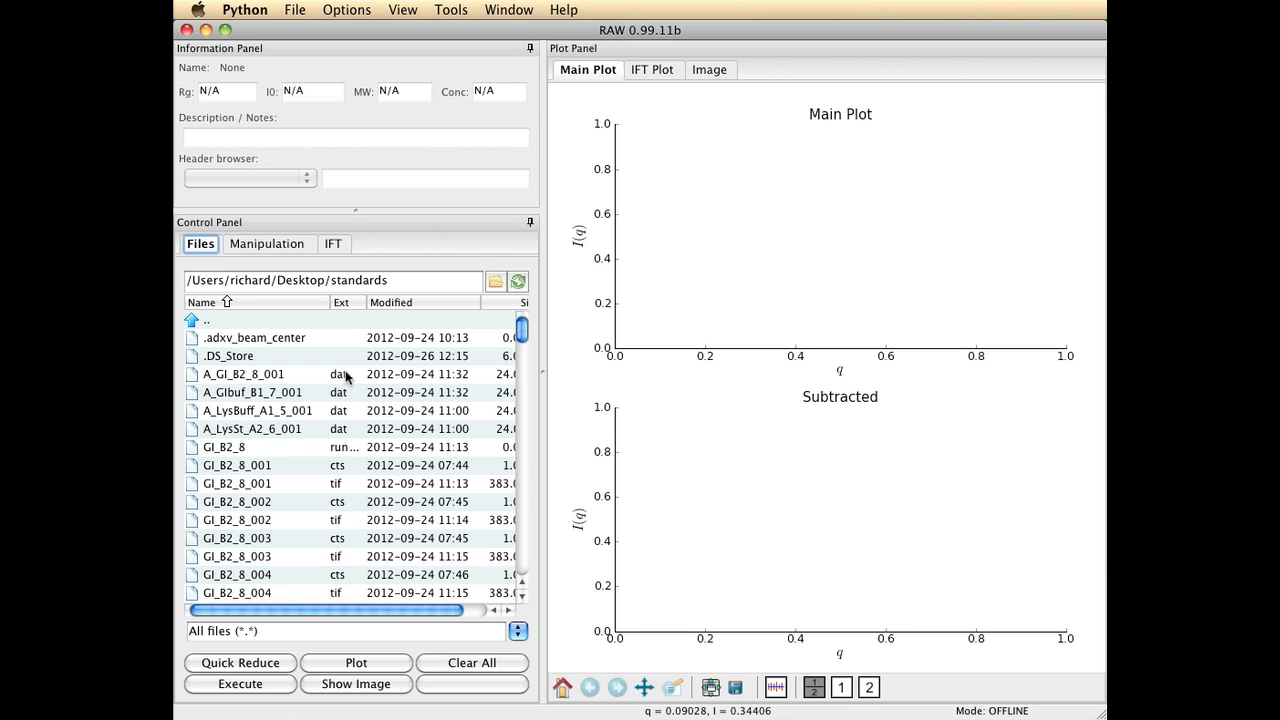
pyautogui.moveTo(344, 427)
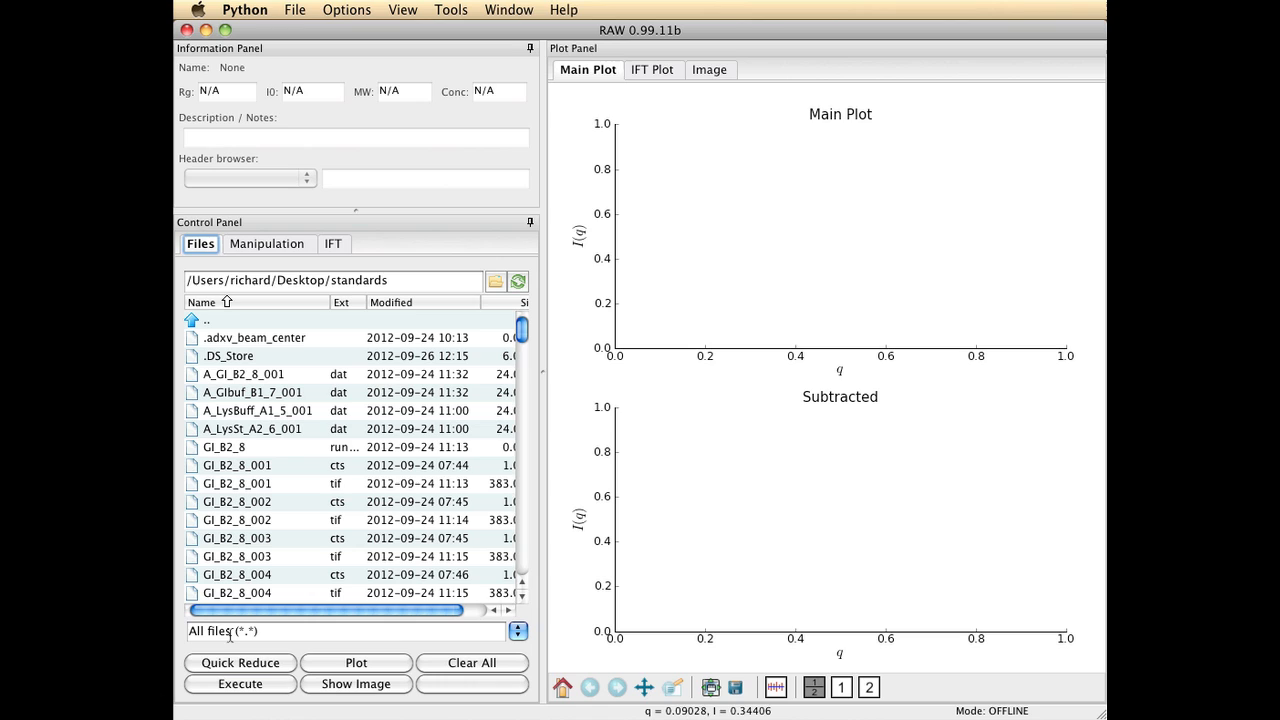
# - Filter the file list to show DAT files (*.dat) only
pyautogui.click(517, 631)
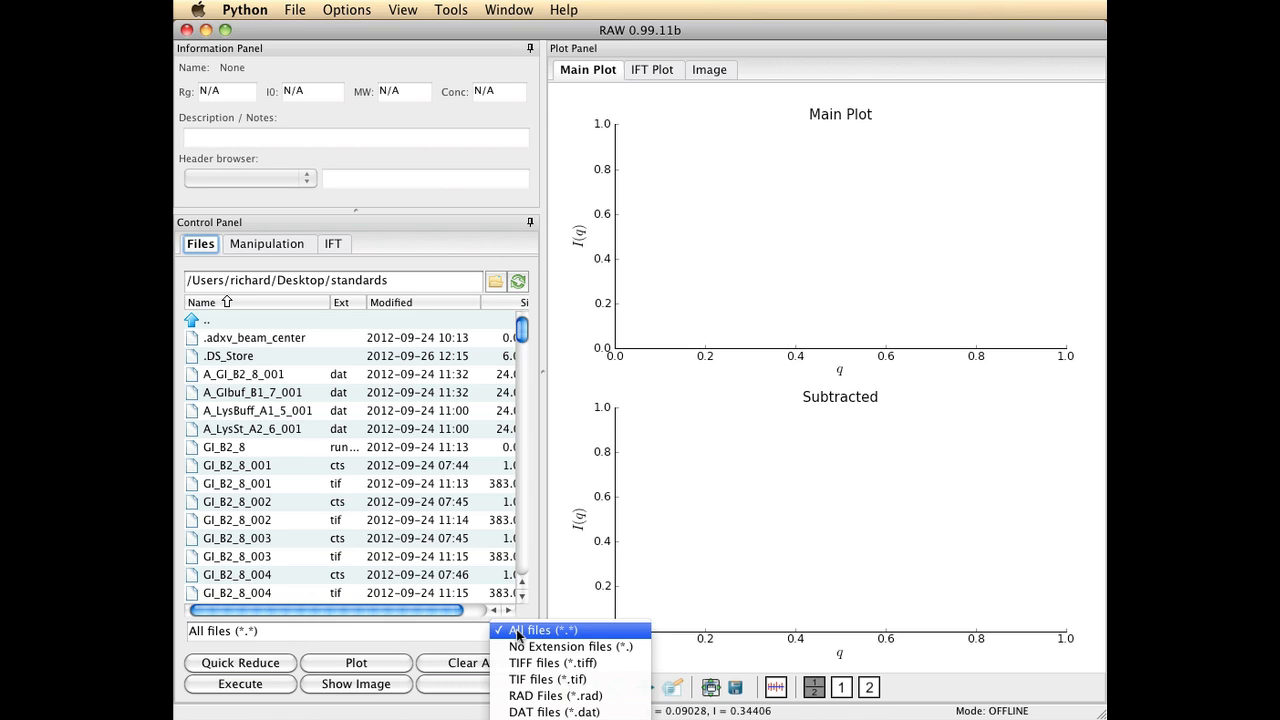
pyautogui.moveTo(524, 695)
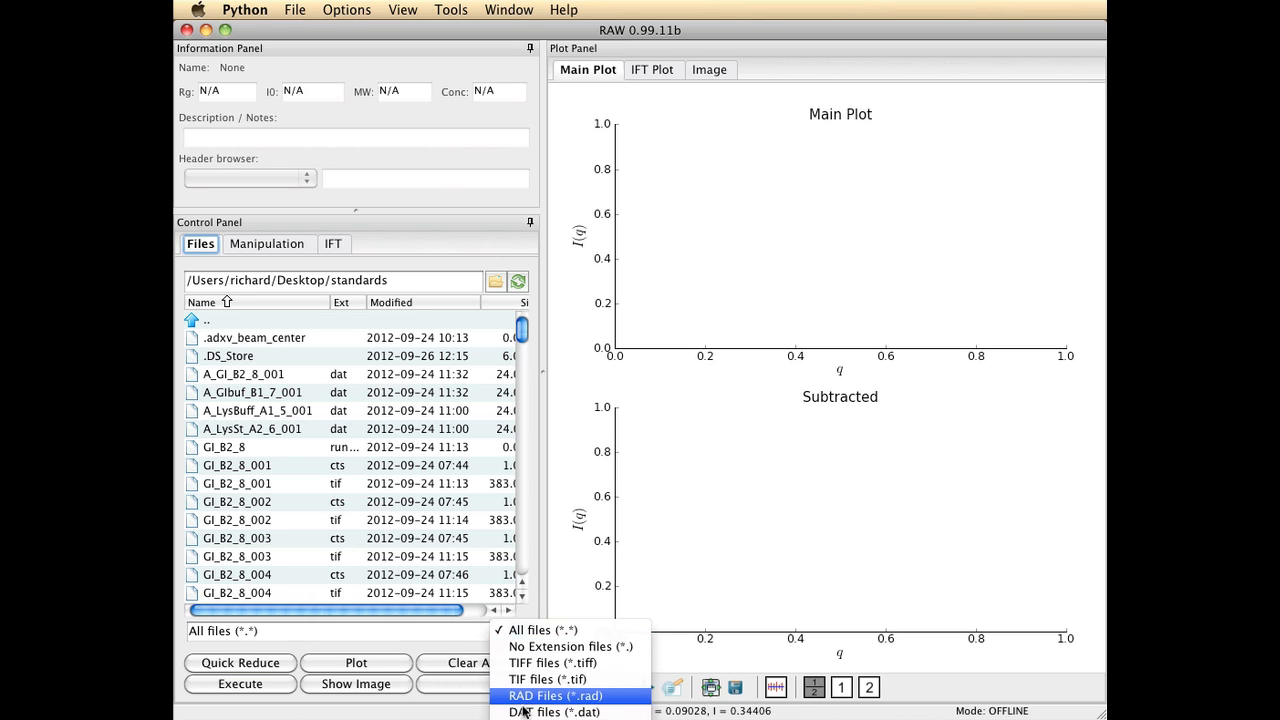
pyautogui.moveTo(553, 712)
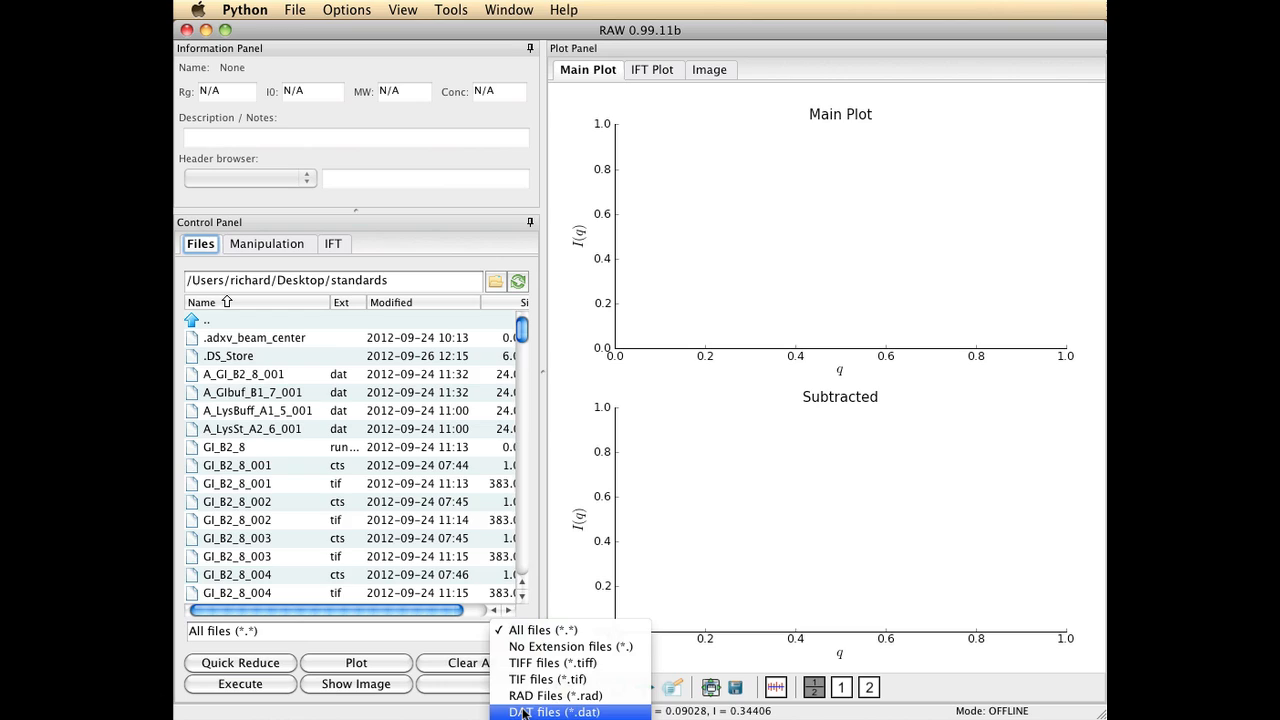
pyautogui.click(552, 712)
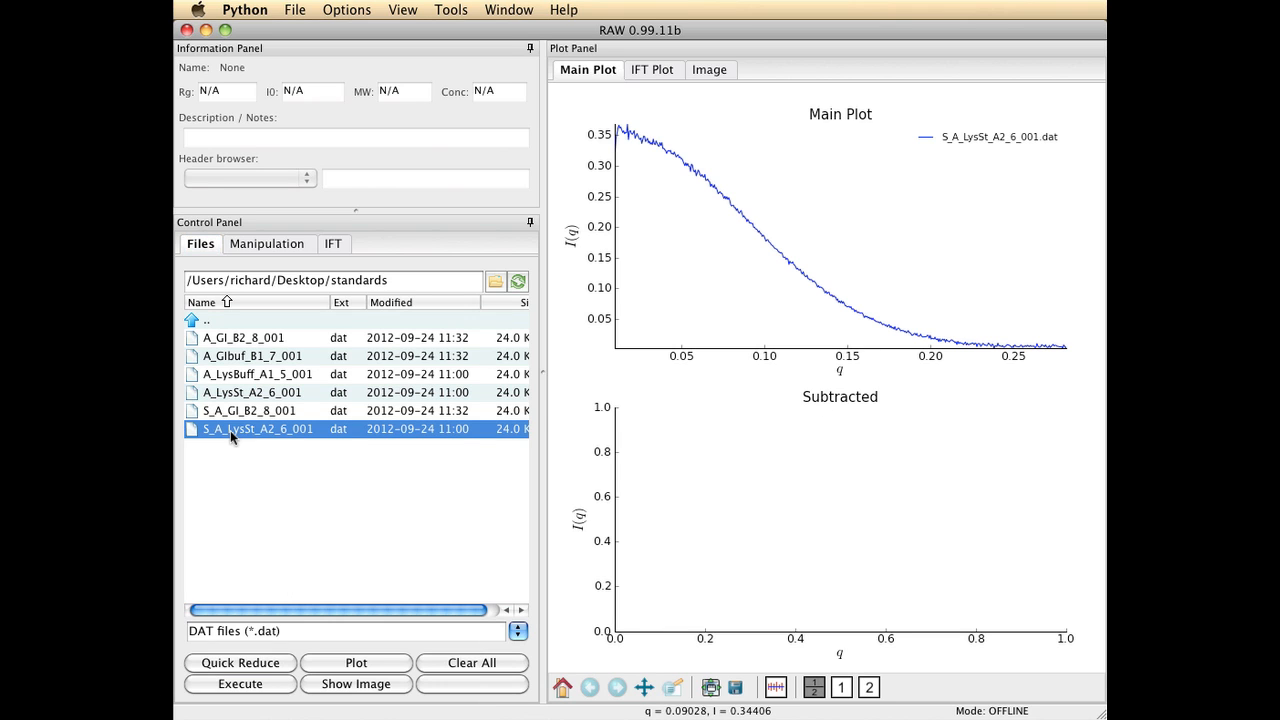
pyautogui.moveTo(247, 413)
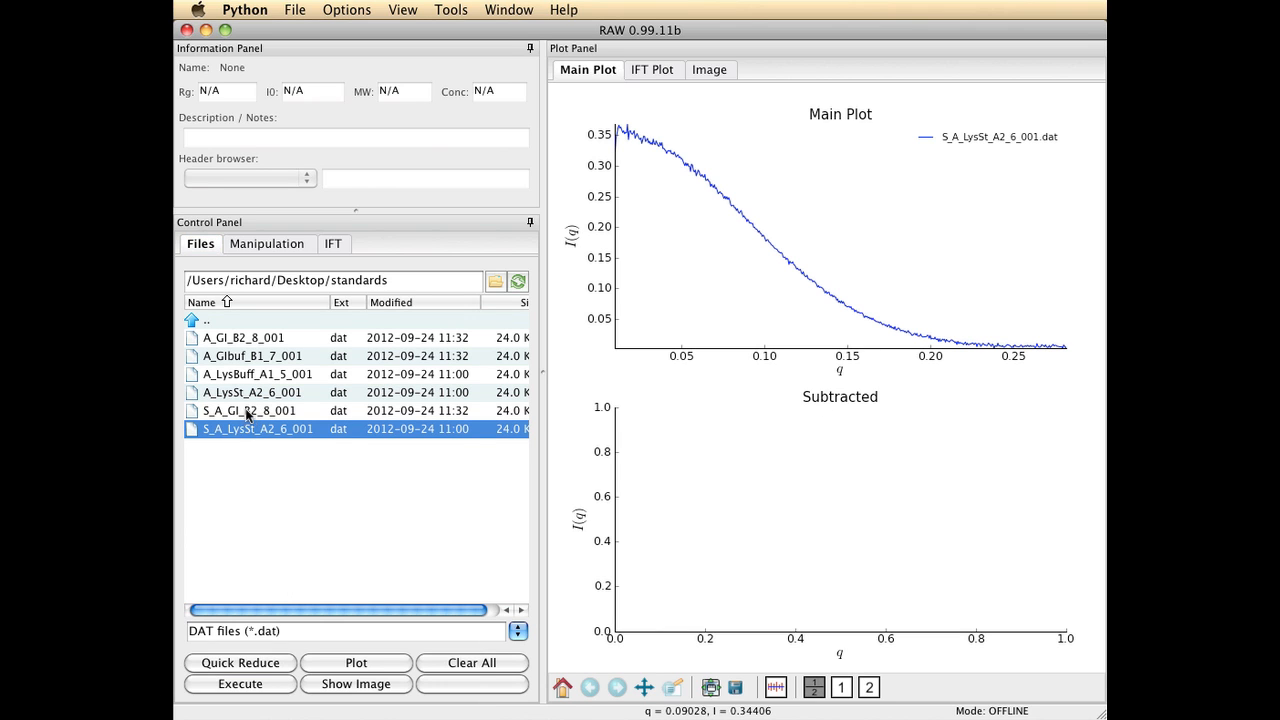
# - Plot S_A_GI_B2_8_001 alongside the lysozyme profile
pyautogui.click(255, 410)
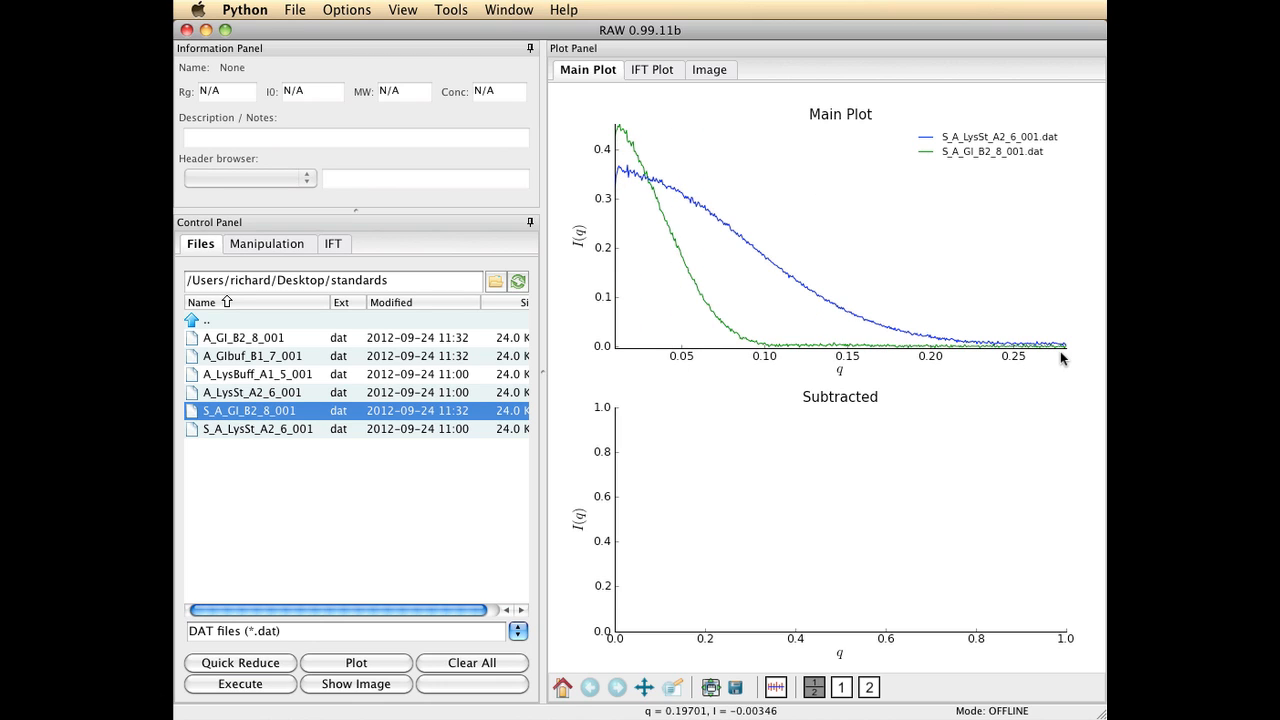
pyautogui.moveTo(623, 128)
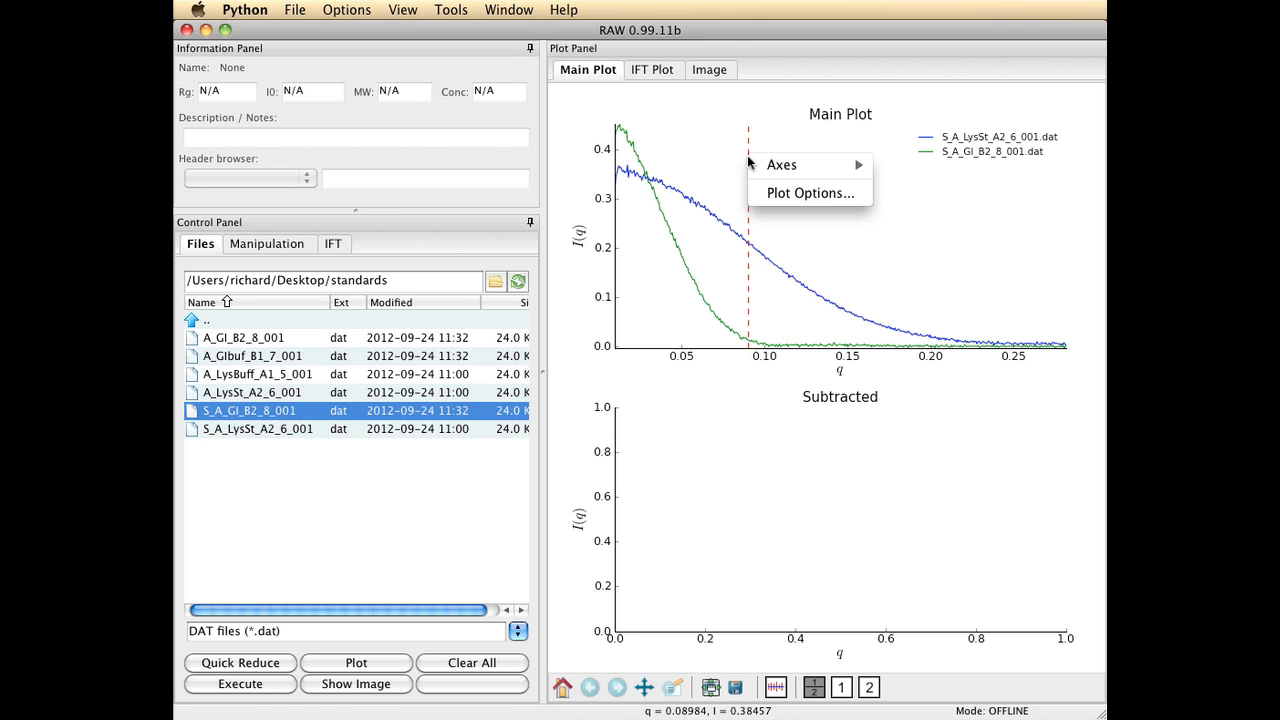
# - Set the plot axes to Log-Lin, view as Kratky, then return to Log-Lin
pyautogui.click(781, 164)
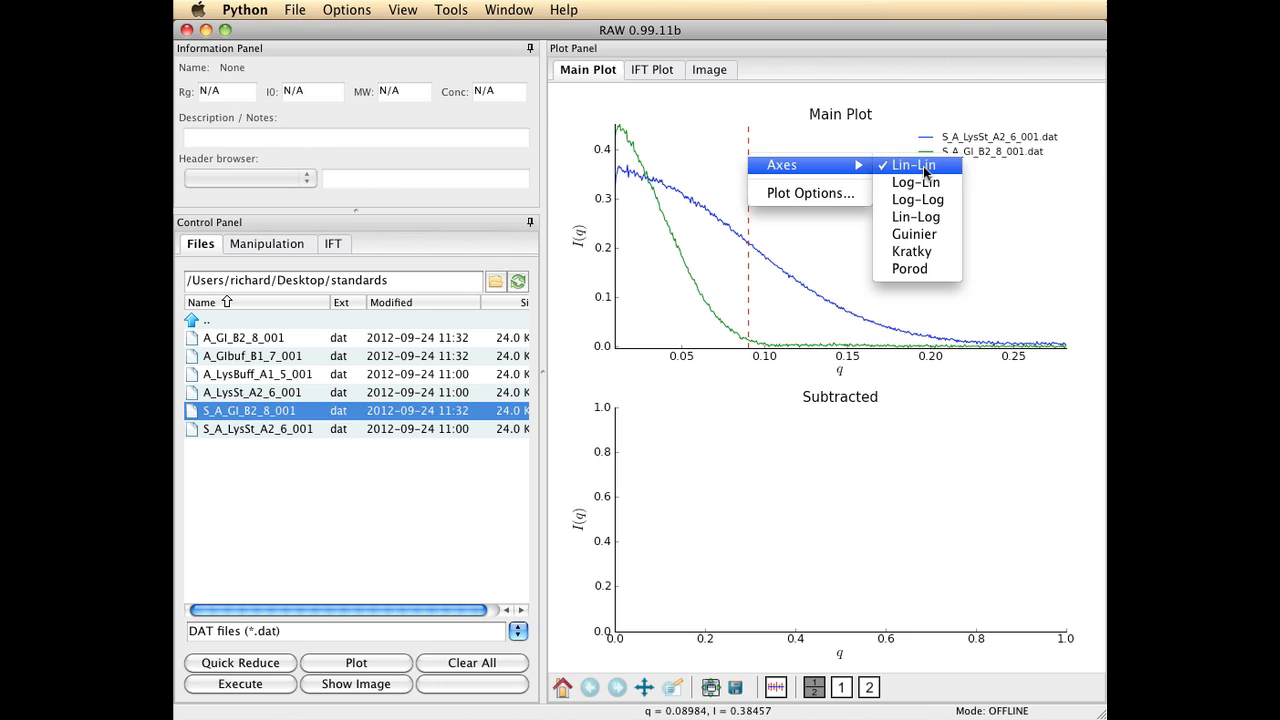
pyautogui.click(916, 182)
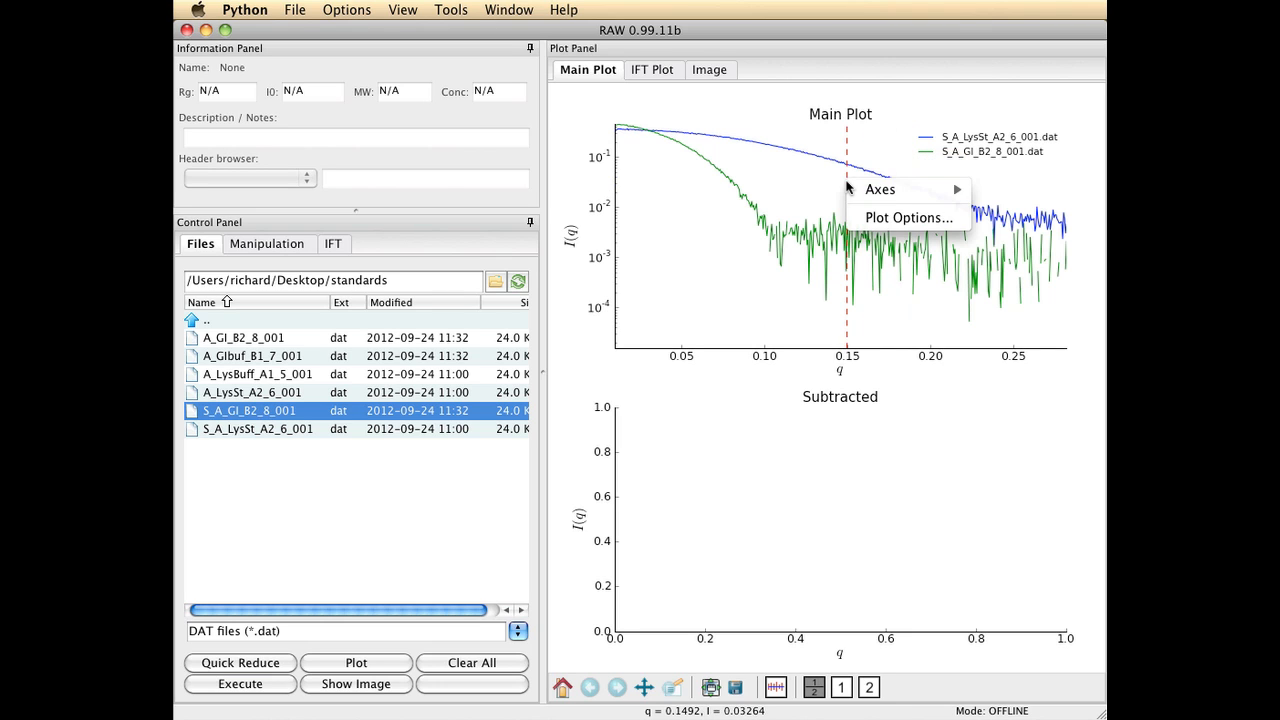
pyautogui.moveTo(880, 189)
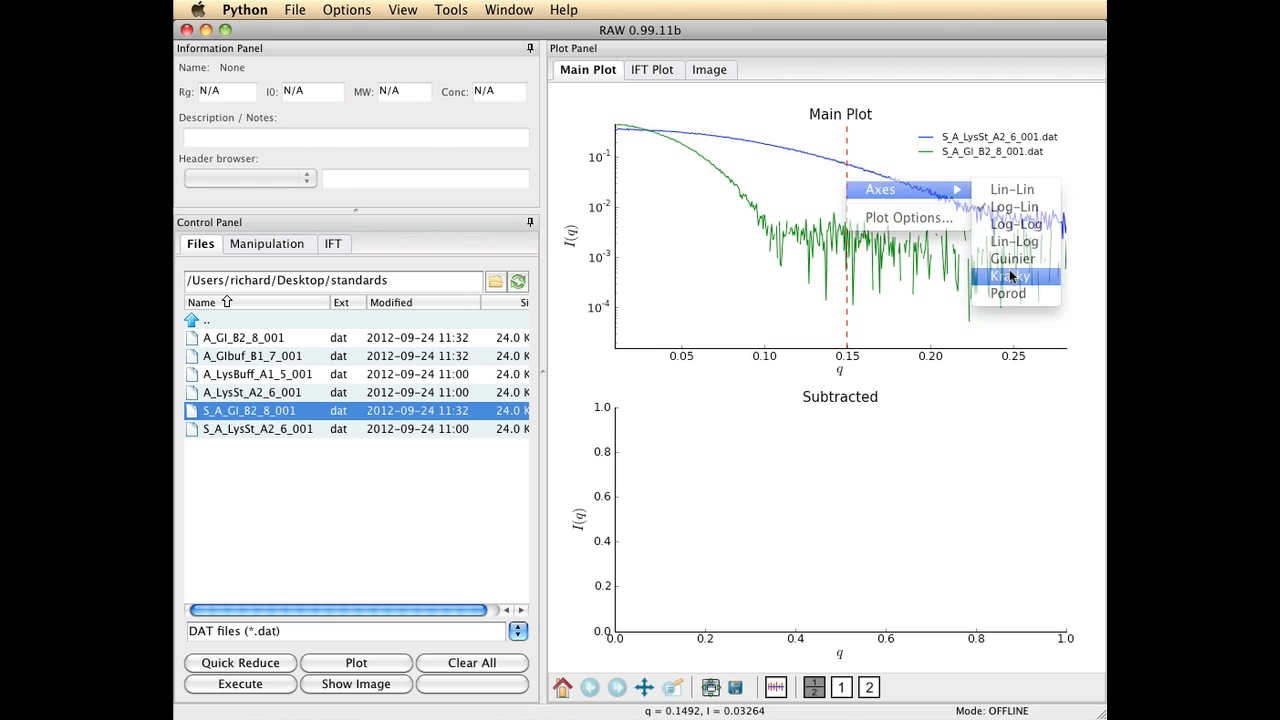
pyautogui.click(1009, 276)
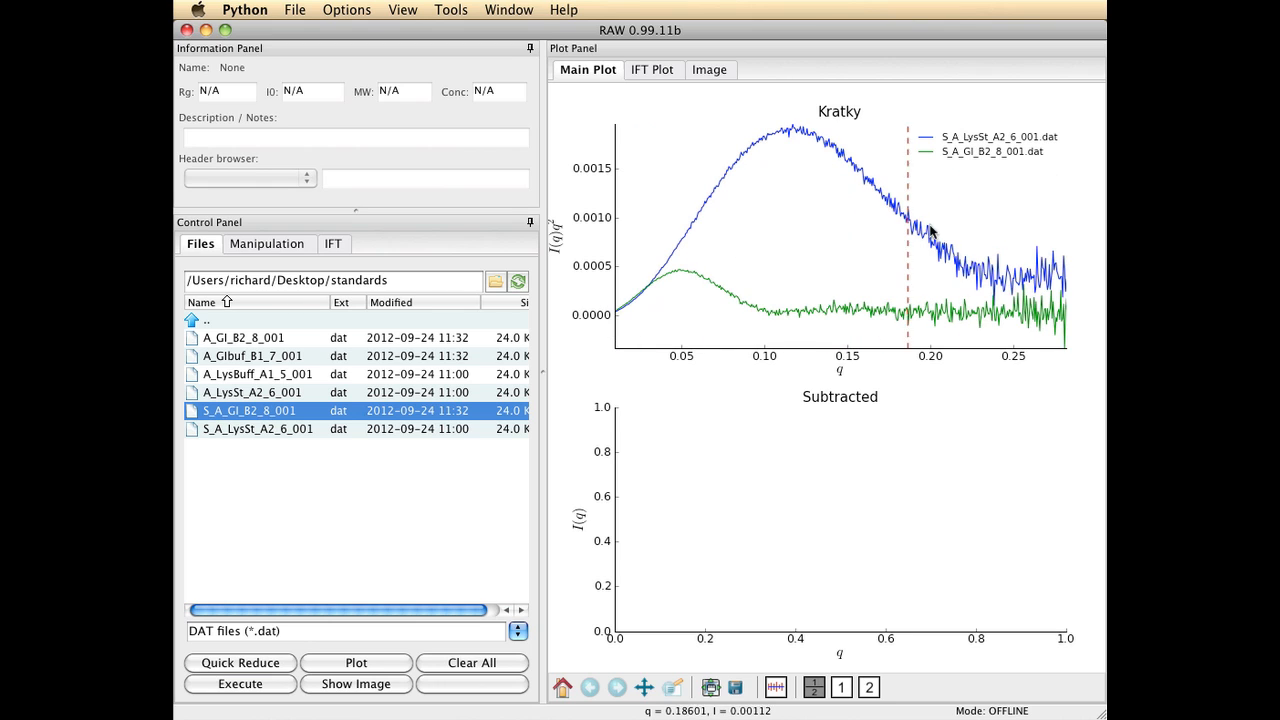
pyautogui.rightClick(935, 232)
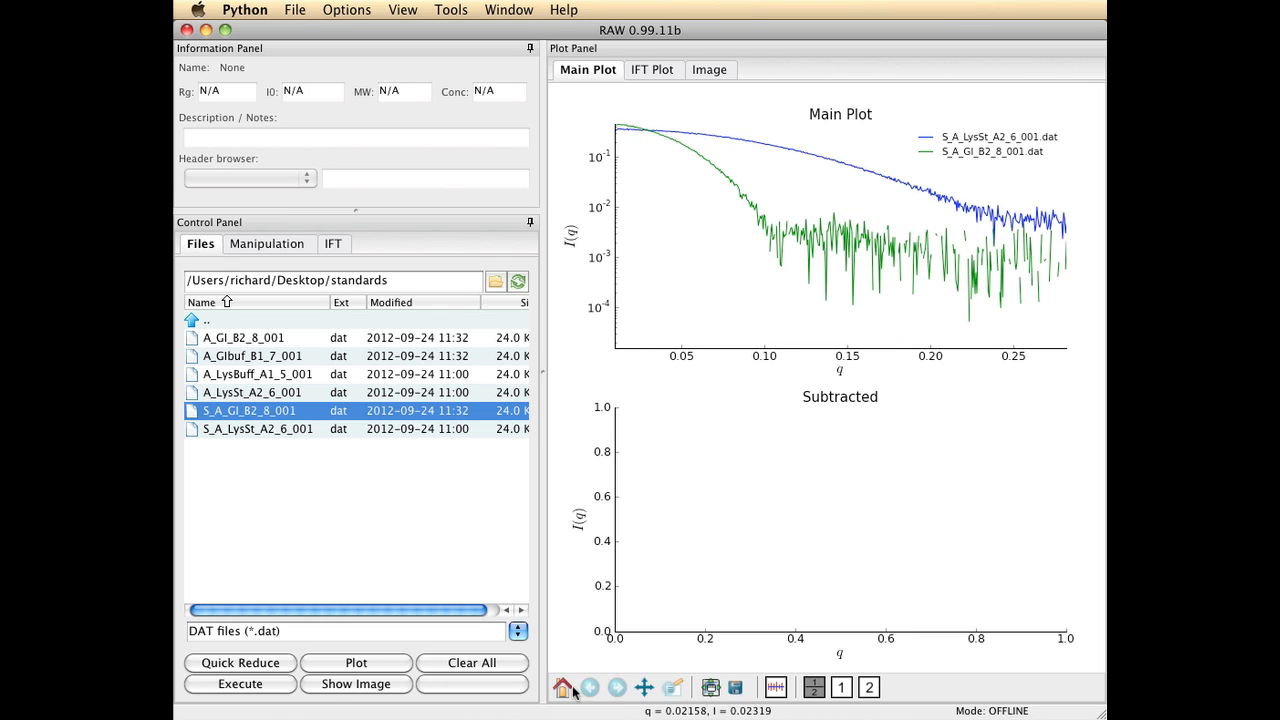
pyautogui.moveTo(675, 695)
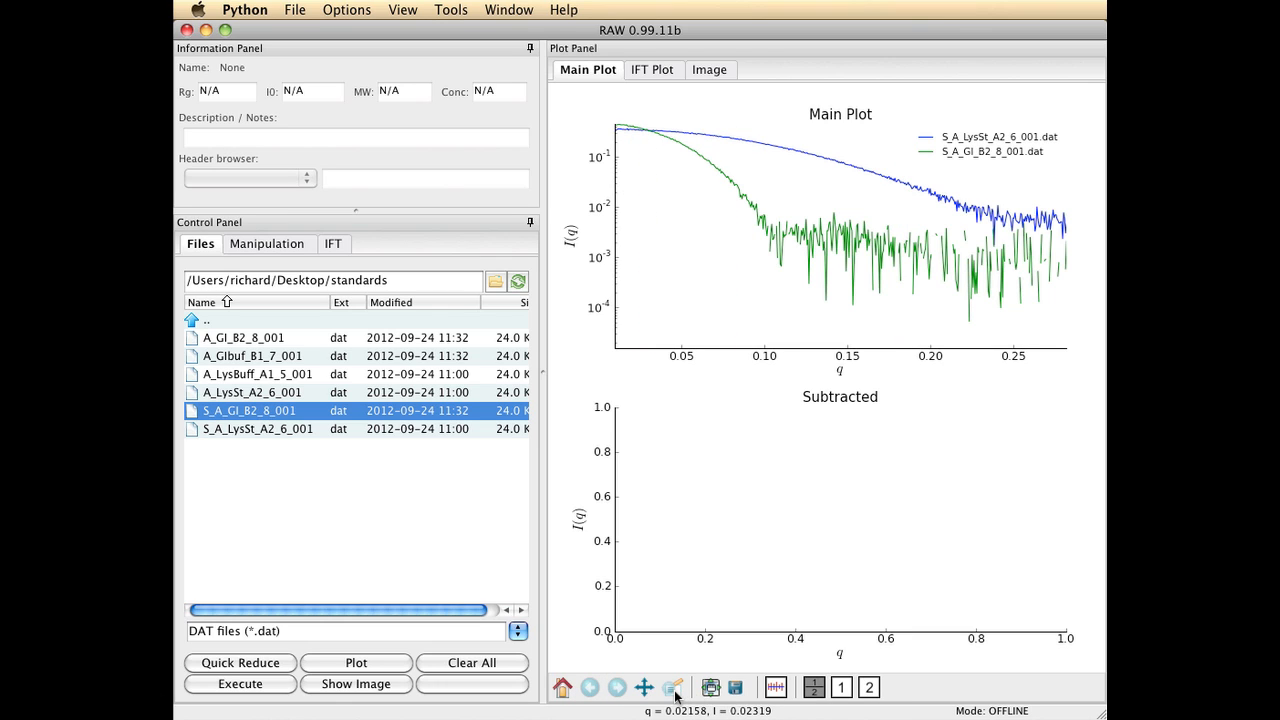
# - Zoom into regions of the curves and reset to the full view with Home
pyautogui.click(672, 687)
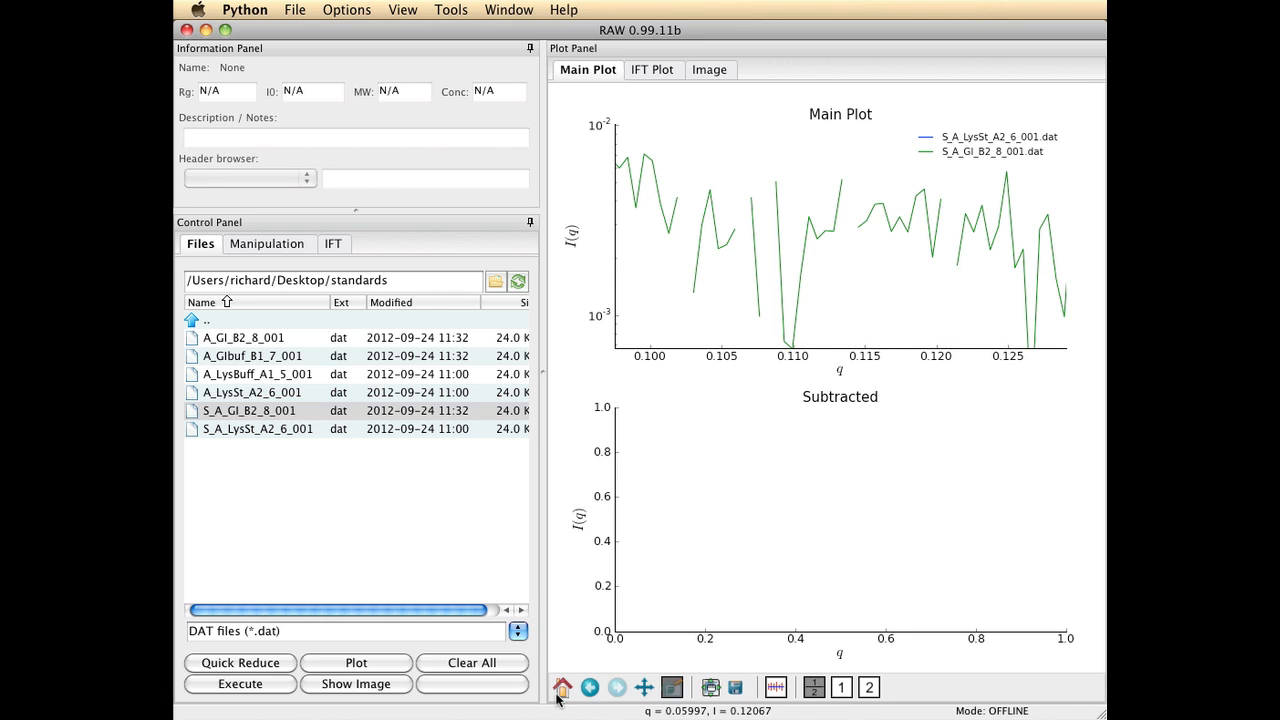
pyautogui.click(563, 687)
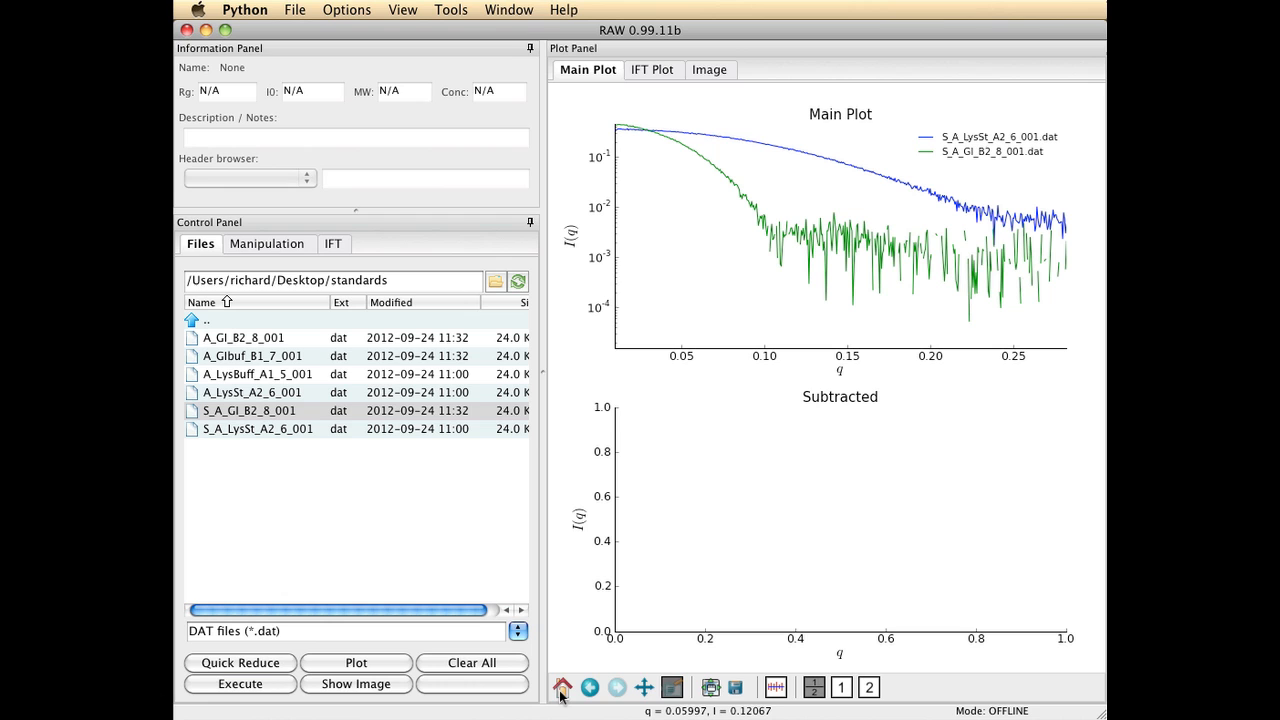
pyautogui.moveTo(635, 690)
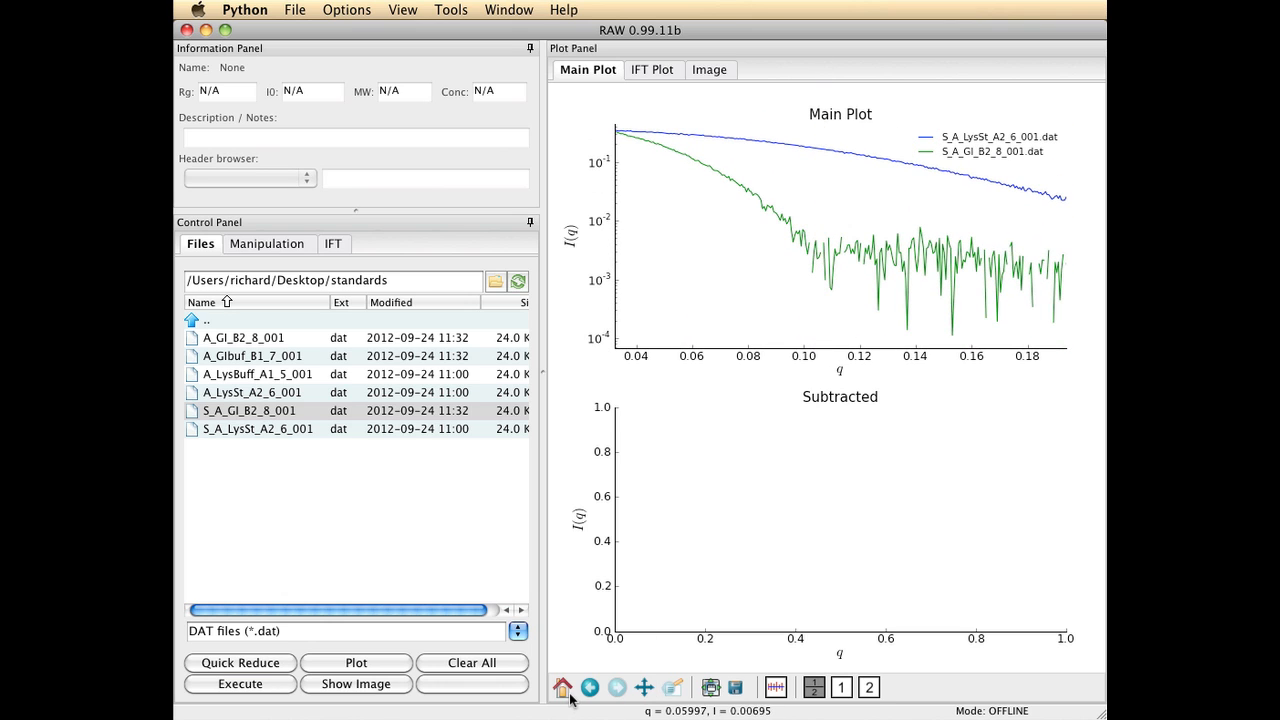
pyautogui.click(564, 687)
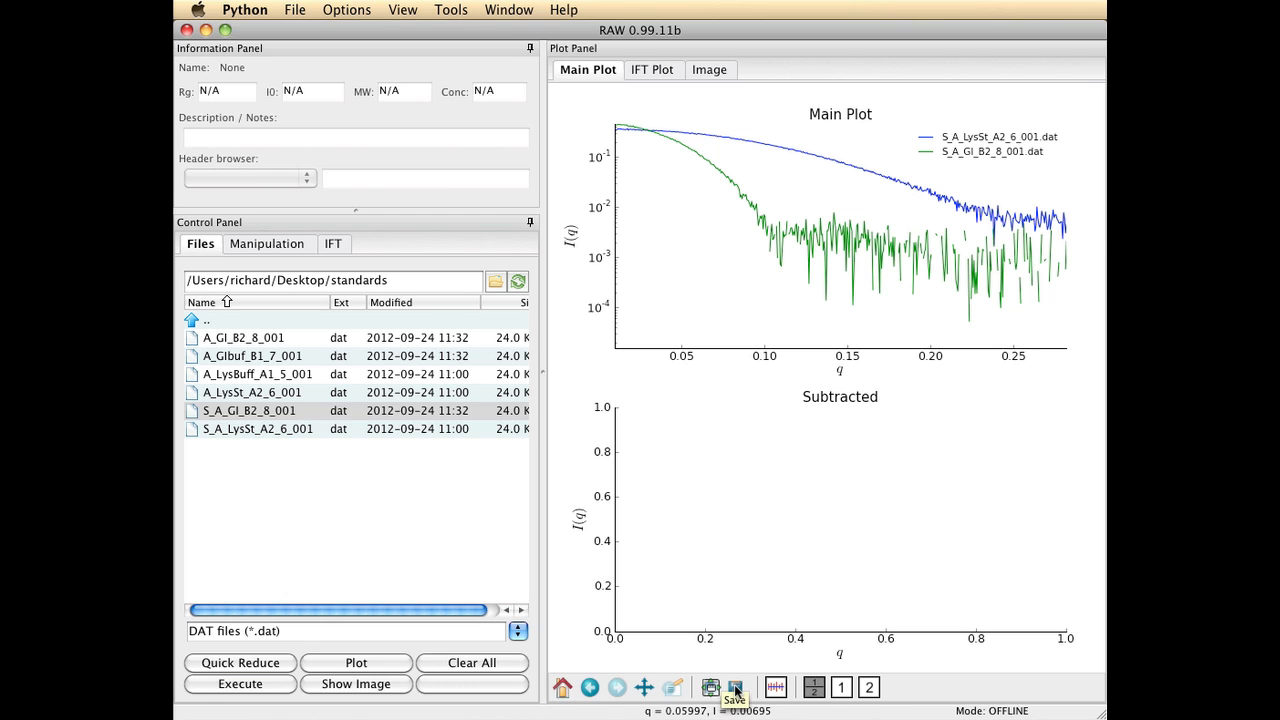
pyautogui.click(735, 687)
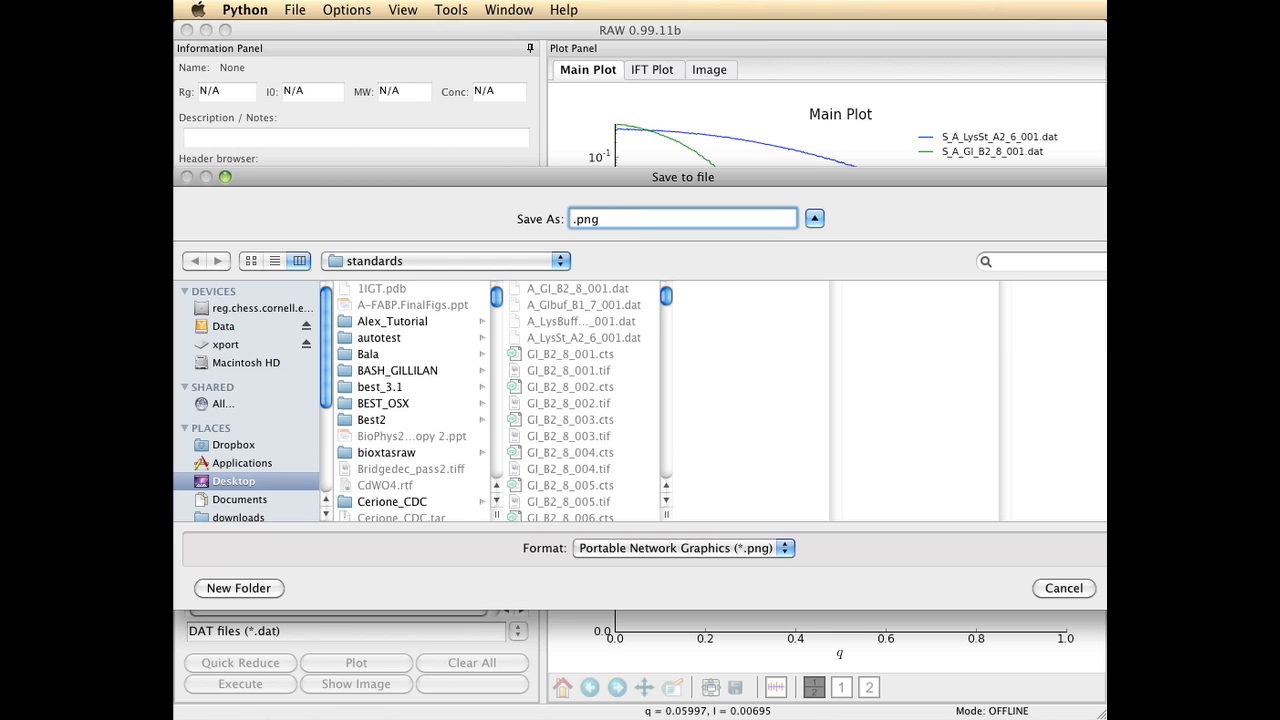
pyautogui.write('pl')
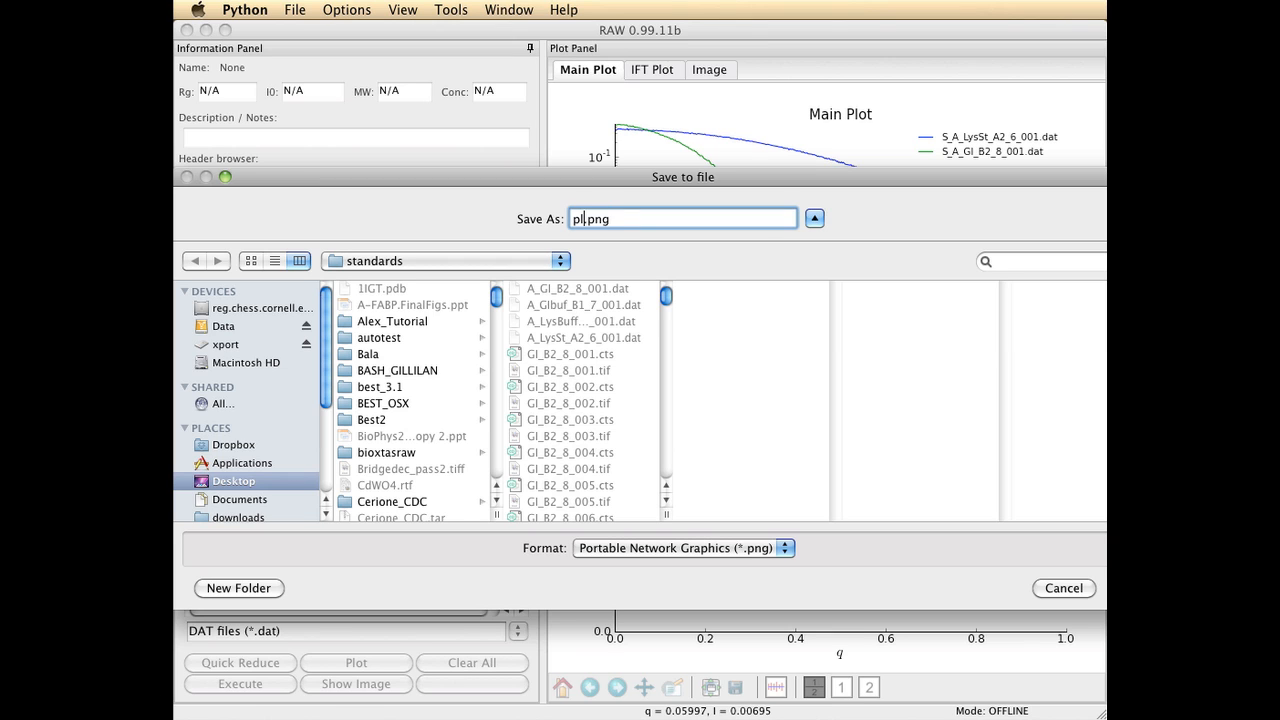
pyautogui.click(1063, 588)
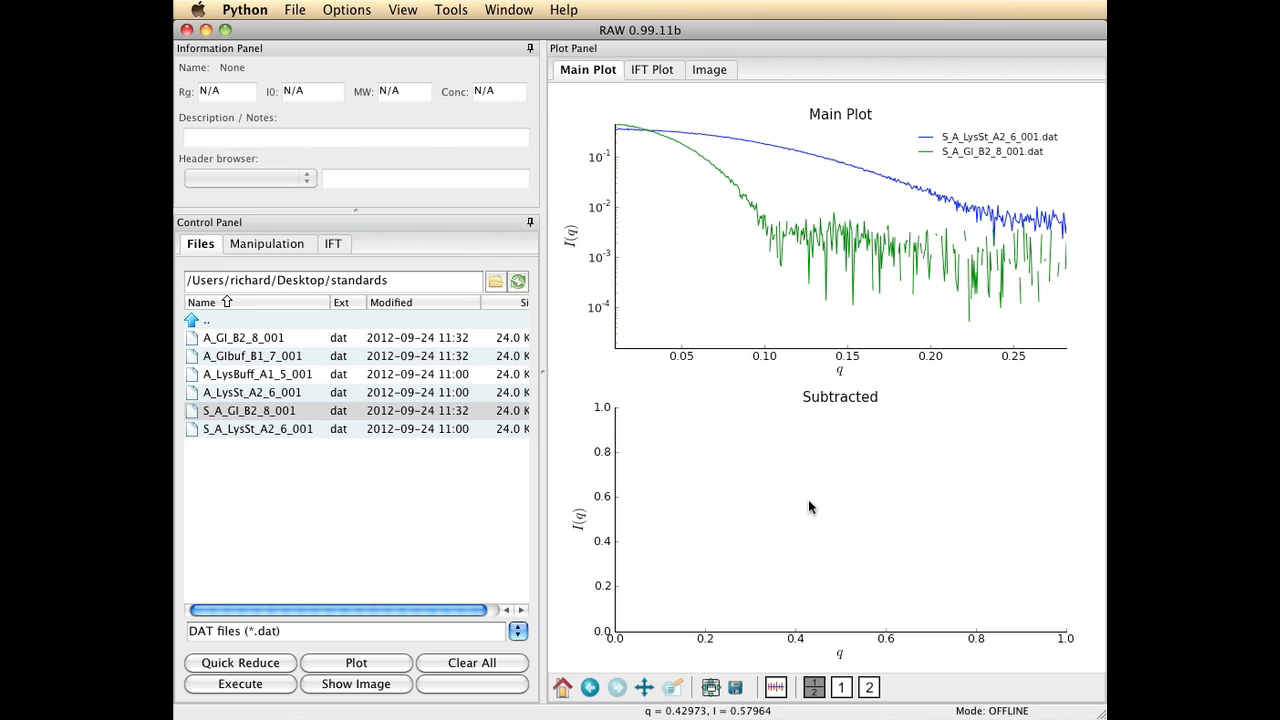
pyautogui.moveTo(822, 546)
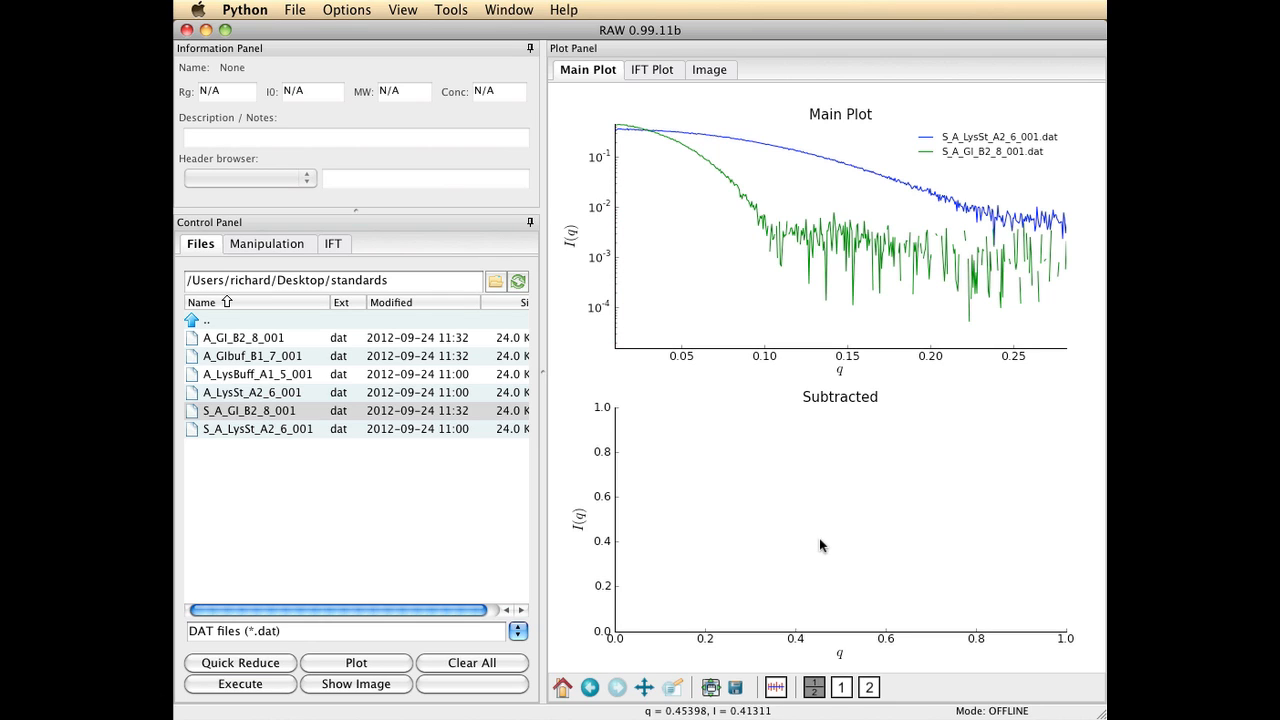
pyautogui.moveTo(775, 687)
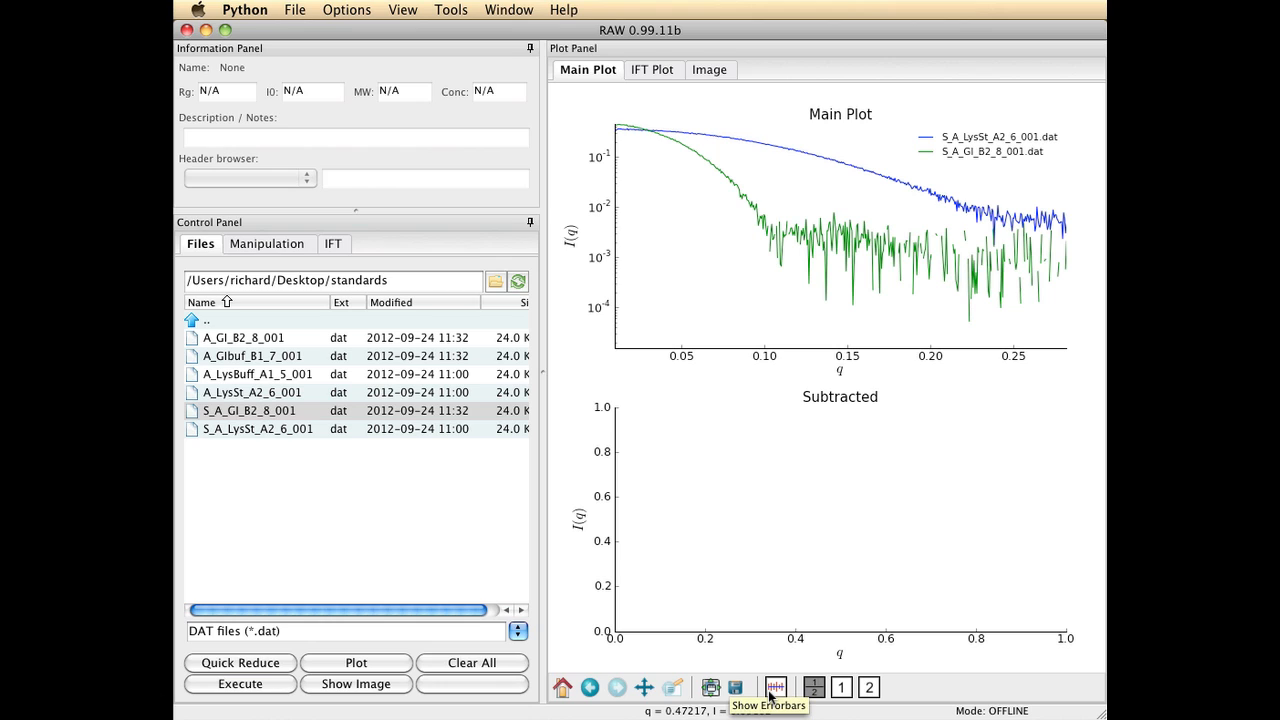
pyautogui.click(775, 687)
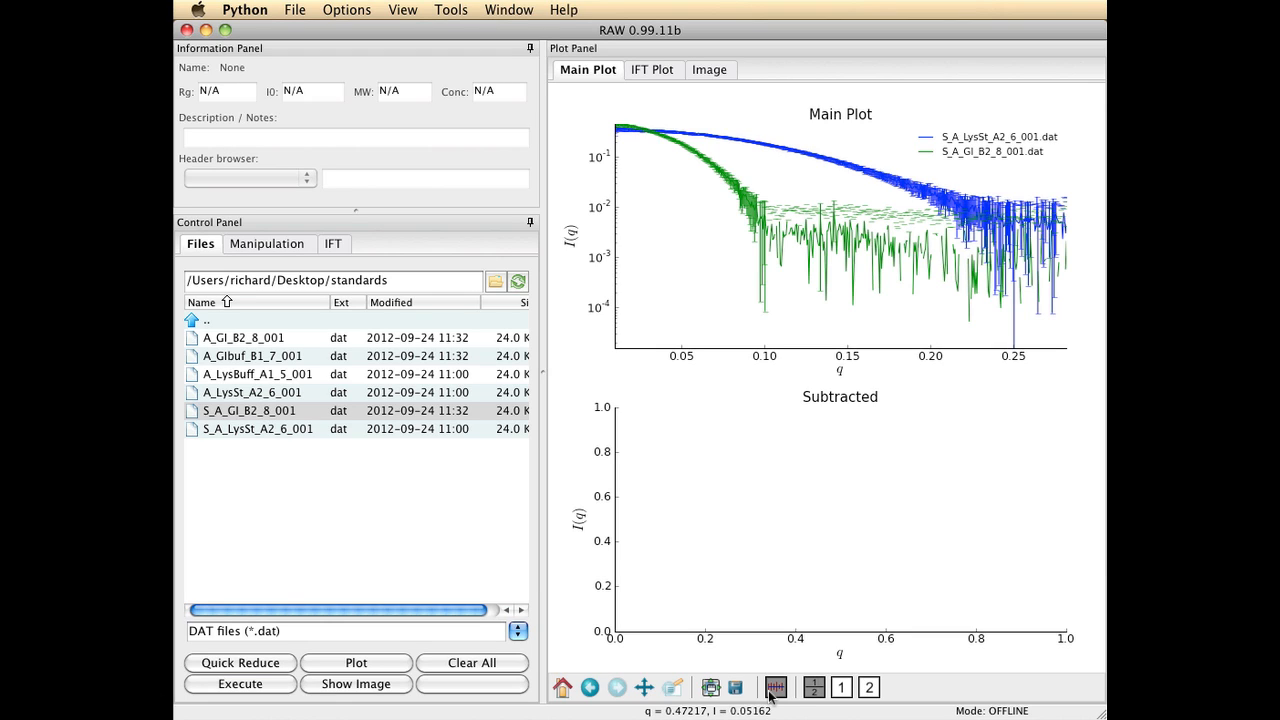
pyautogui.click(775, 687)
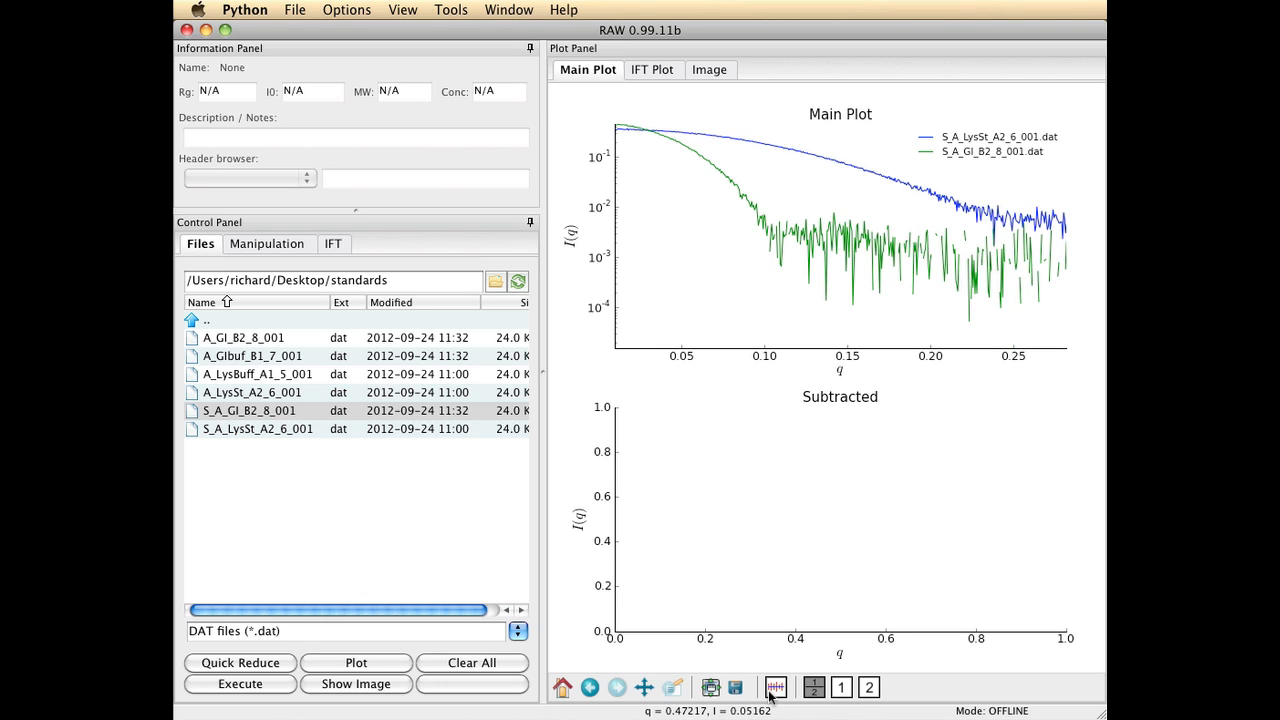
pyautogui.click(841, 687)
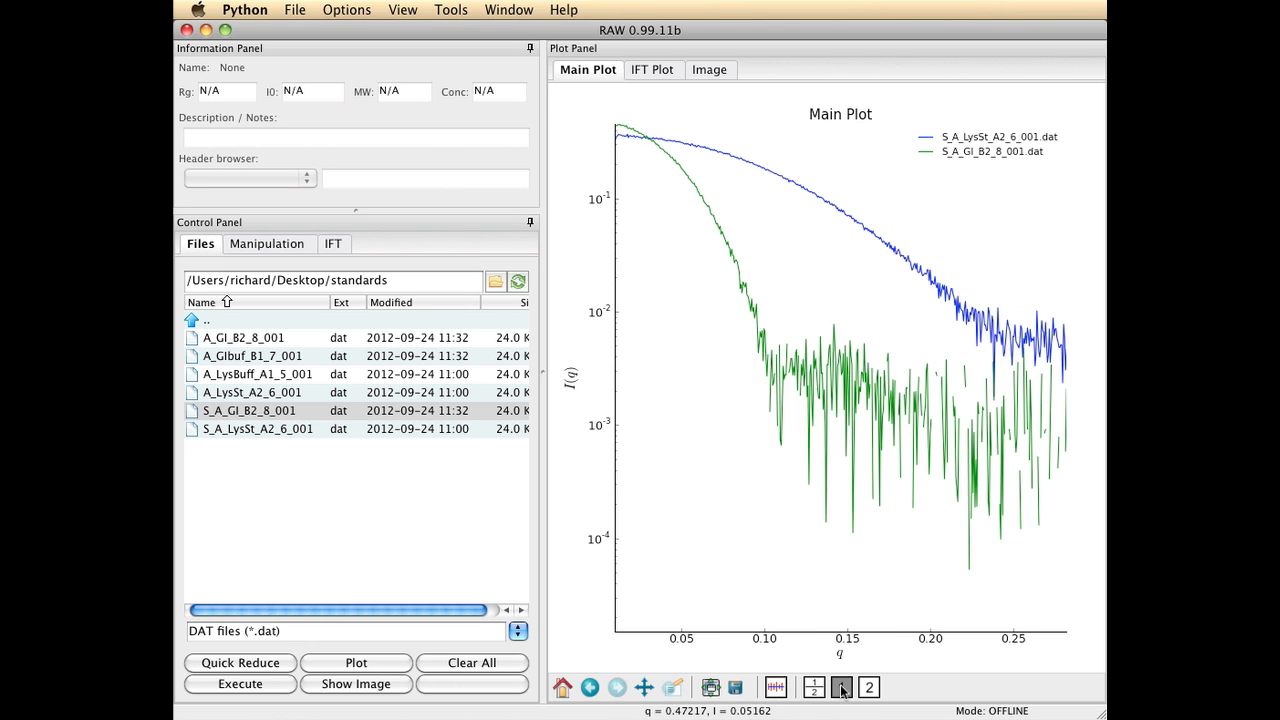
pyautogui.click(813, 687)
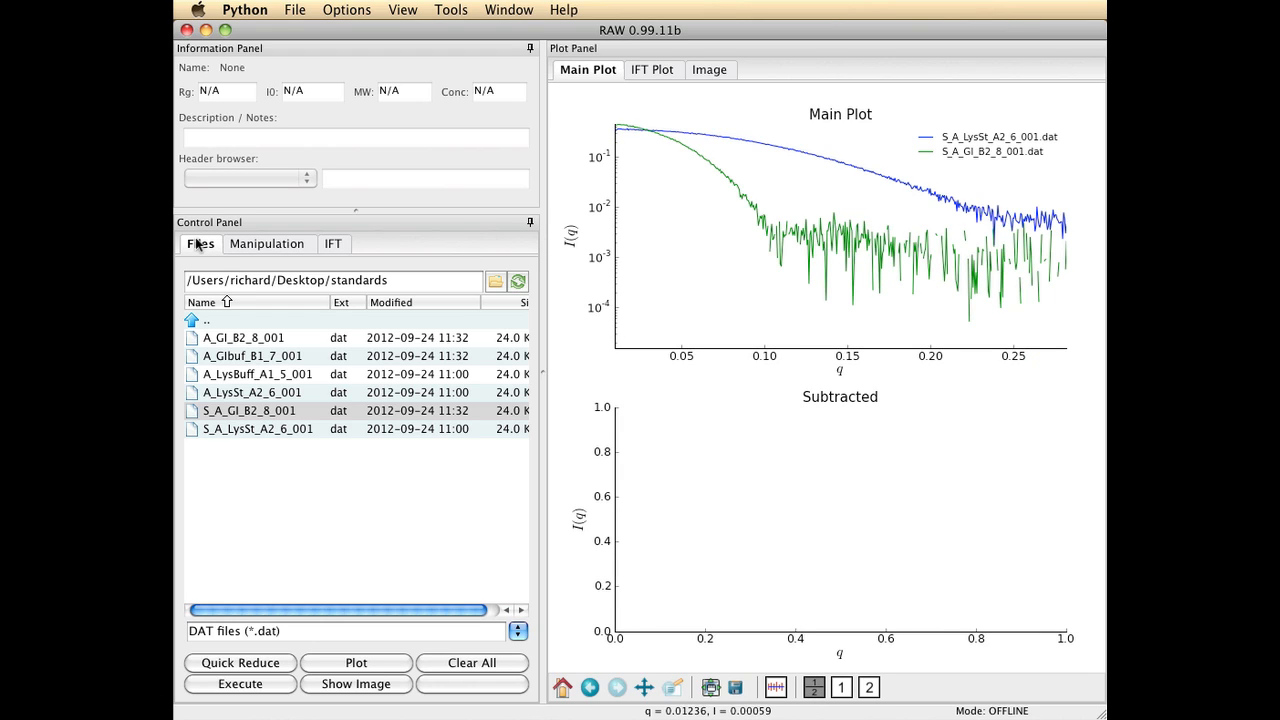
# - Switch the Control Panel to the Manipulation tab
pyautogui.click(268, 243)
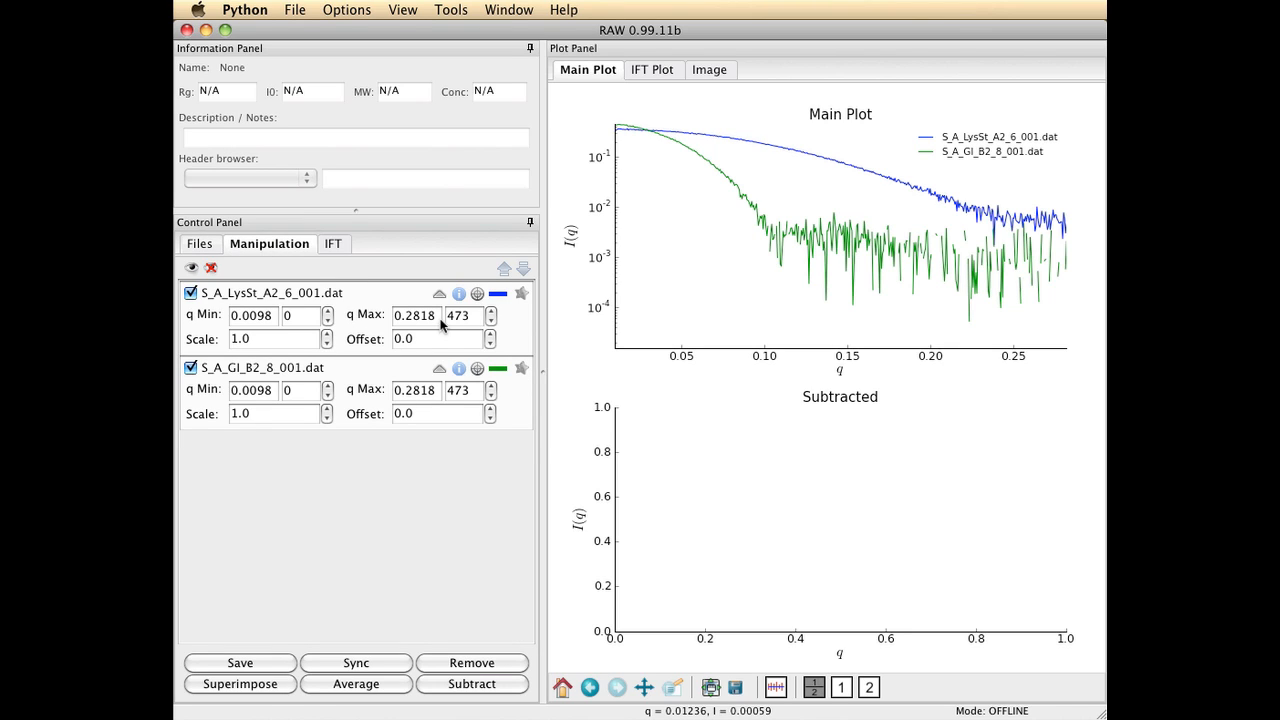
pyautogui.moveTo(490, 427)
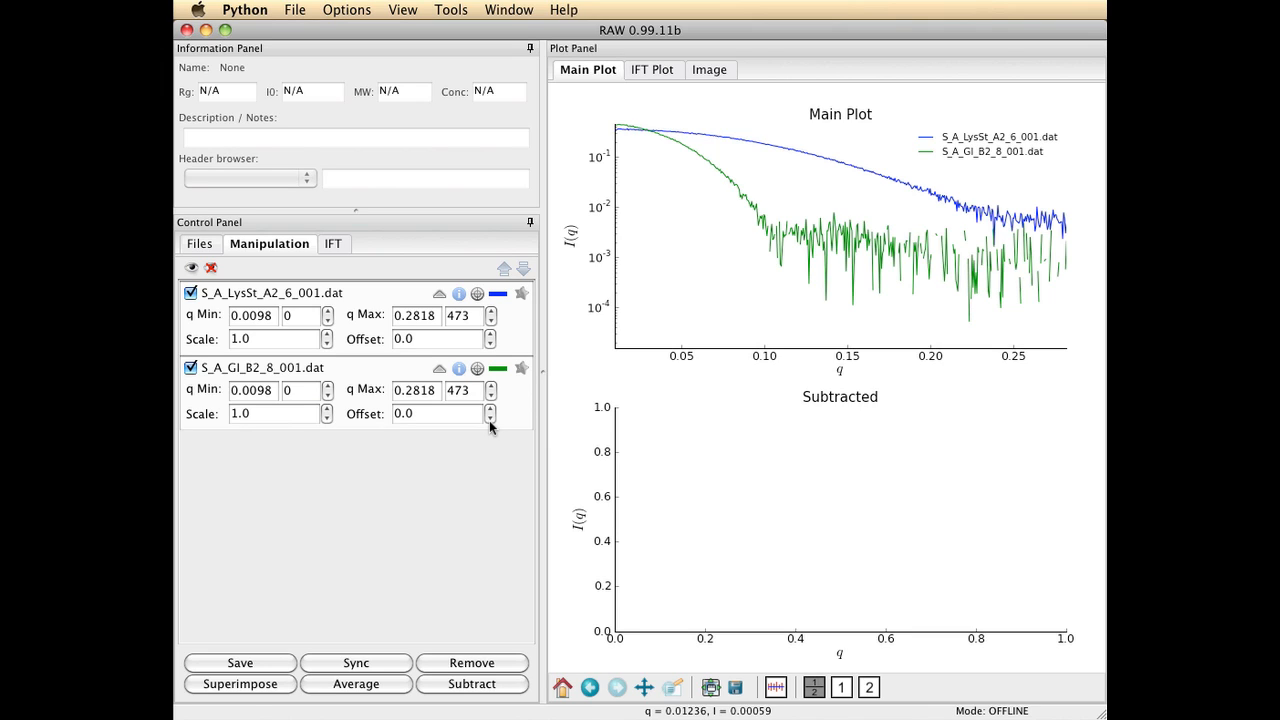
pyautogui.moveTo(210, 338)
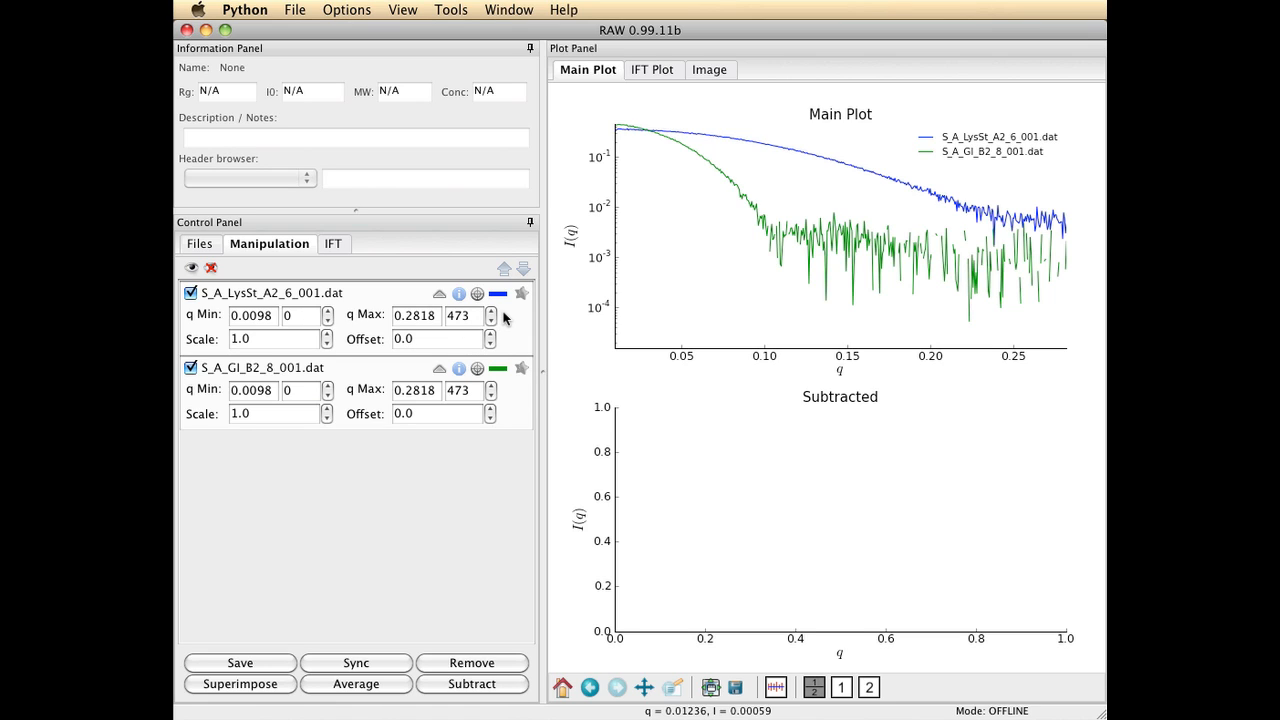
pyautogui.moveTo(480, 340)
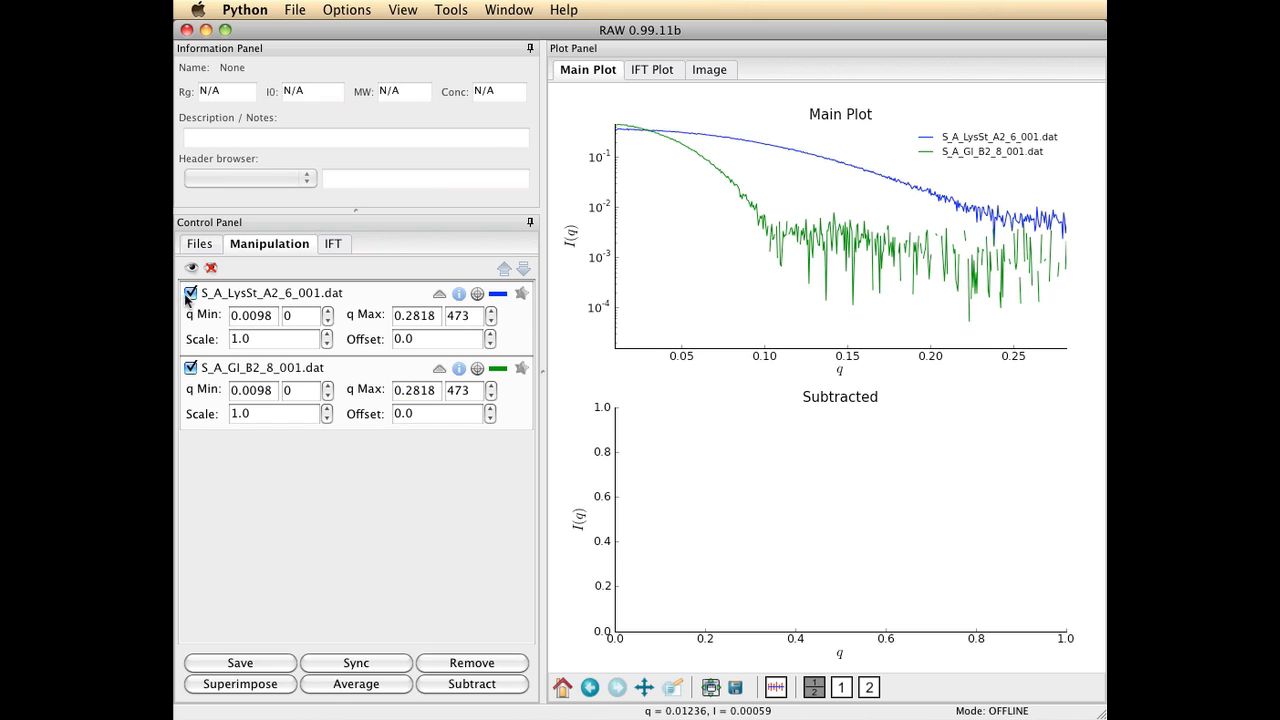
# - Hide and re-show both profiles, then click the S_A_LysSt_A2_6_001.dat entry
pyautogui.click(191, 293)
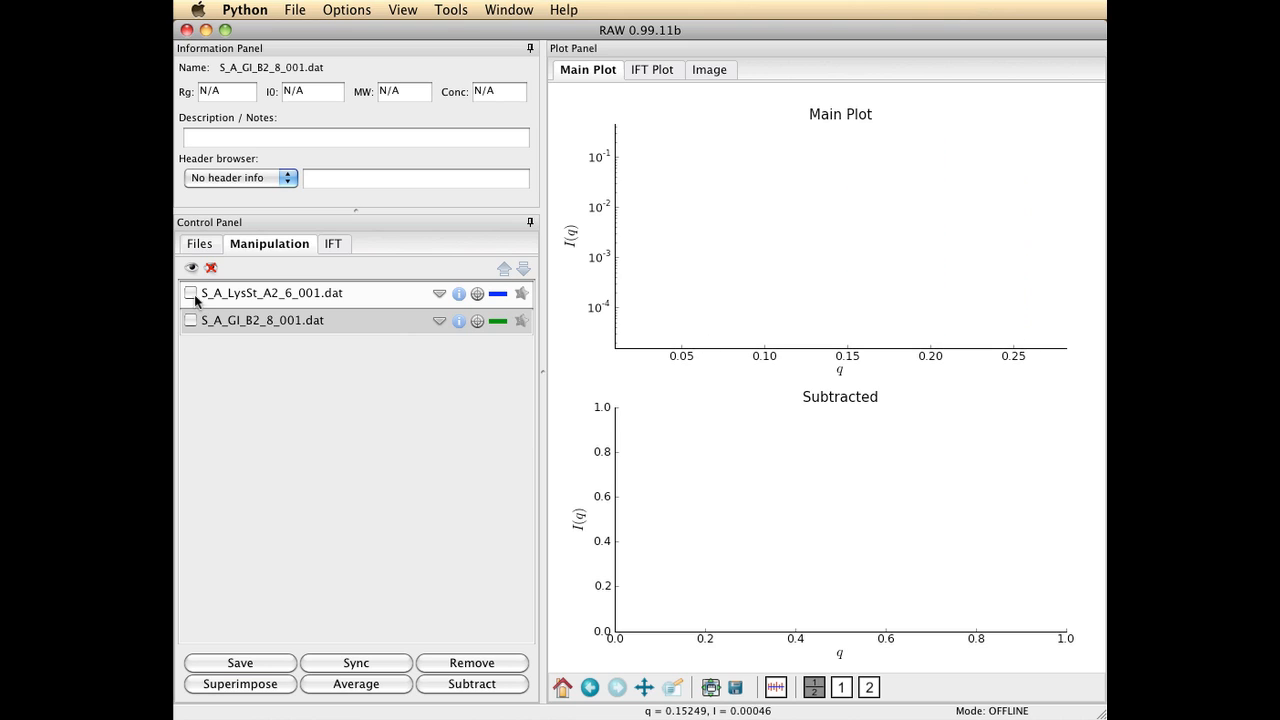
pyautogui.click(190, 293)
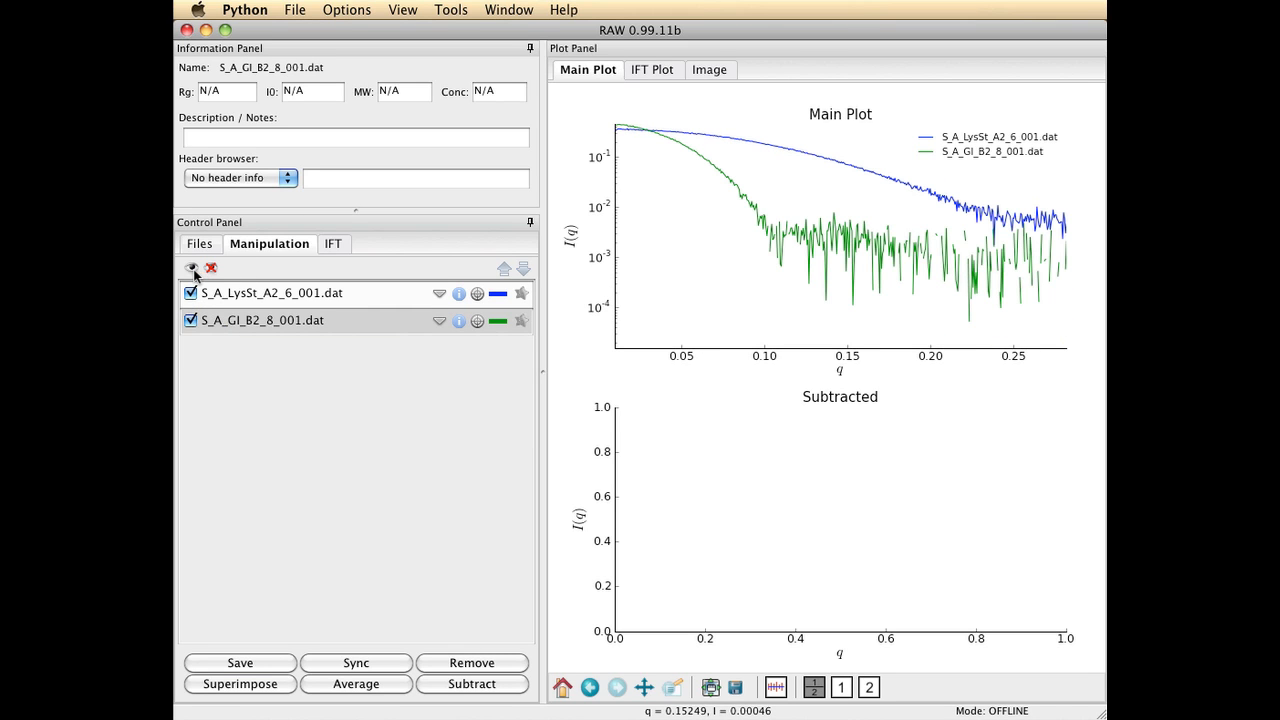
pyautogui.moveTo(192, 267)
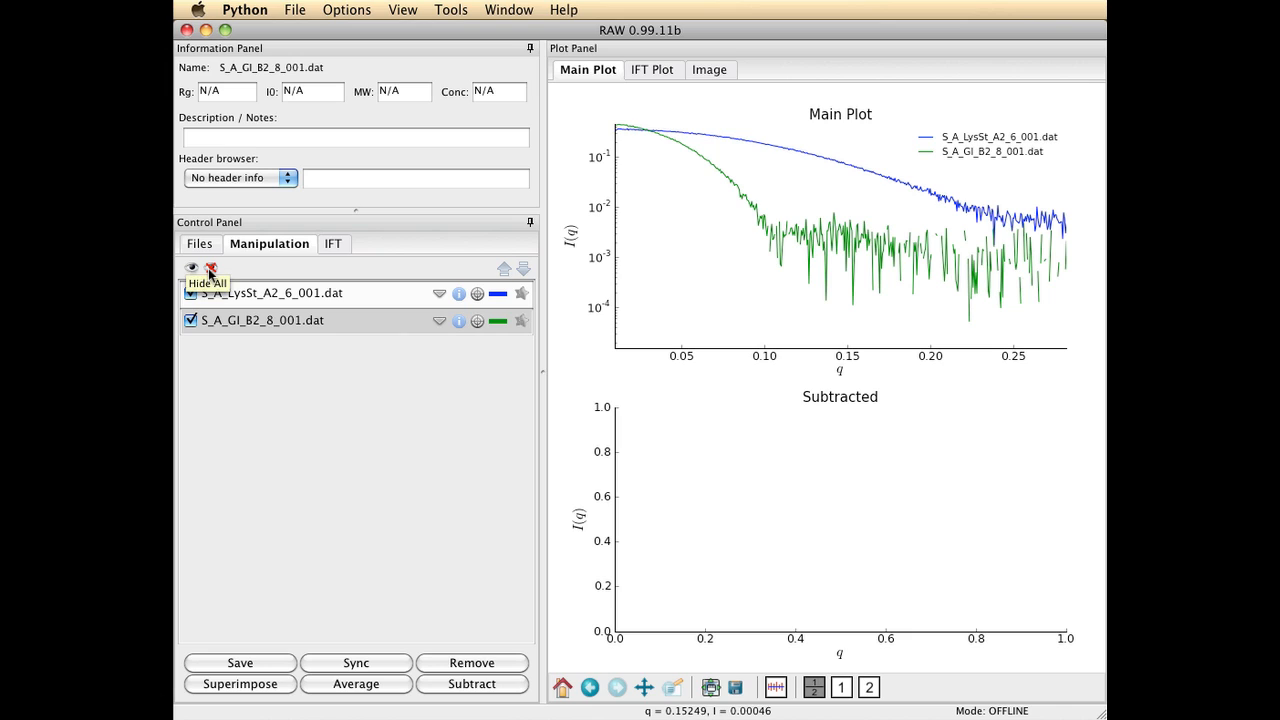
pyautogui.click(191, 268)
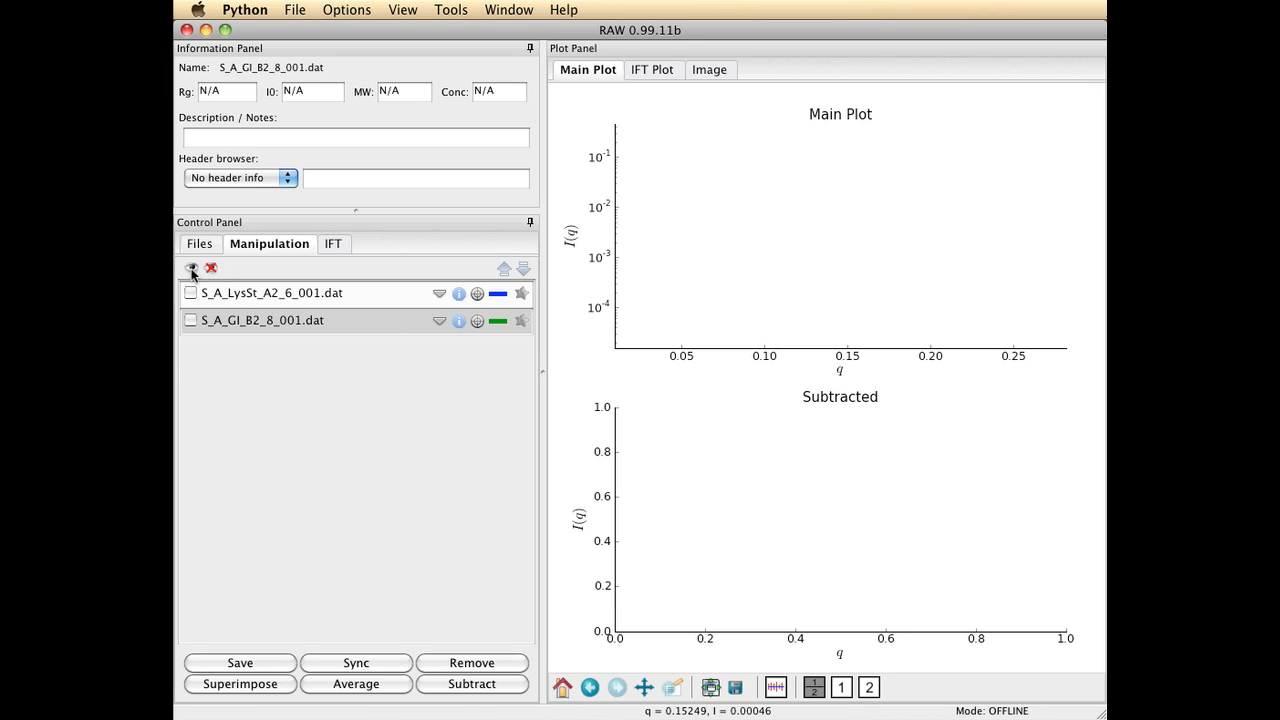
pyautogui.click(191, 268)
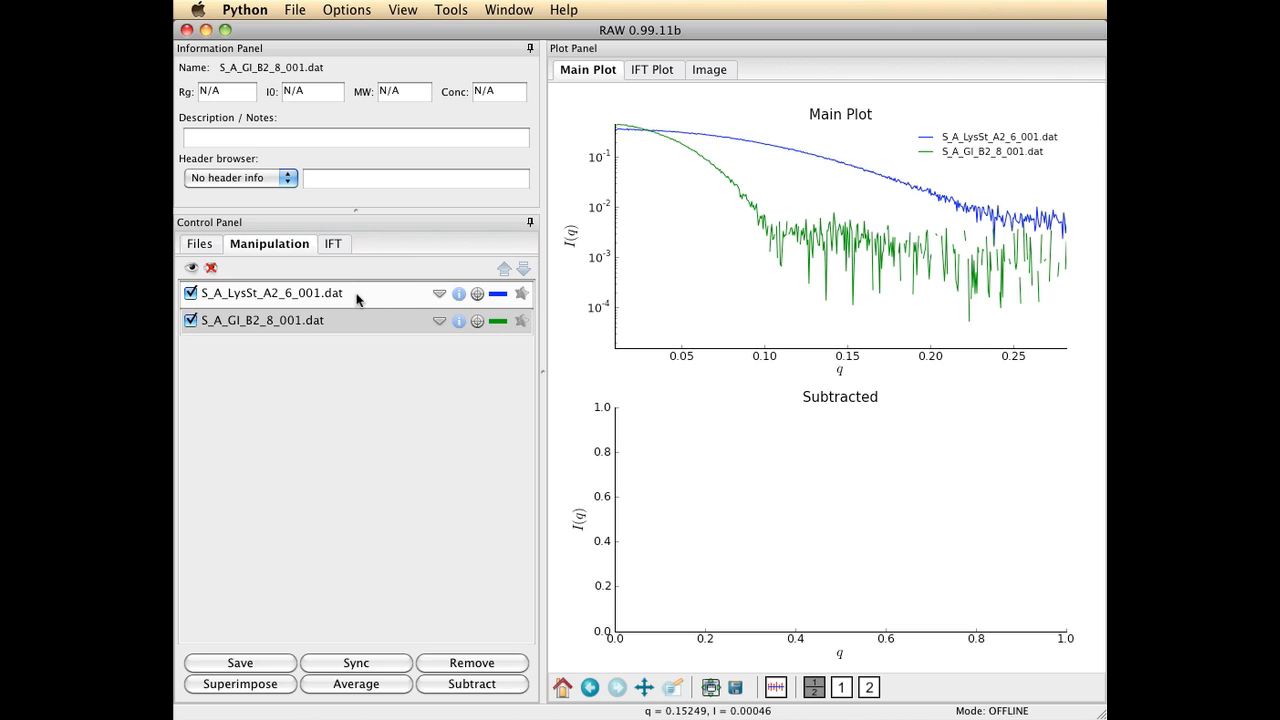
pyautogui.click(439, 293)
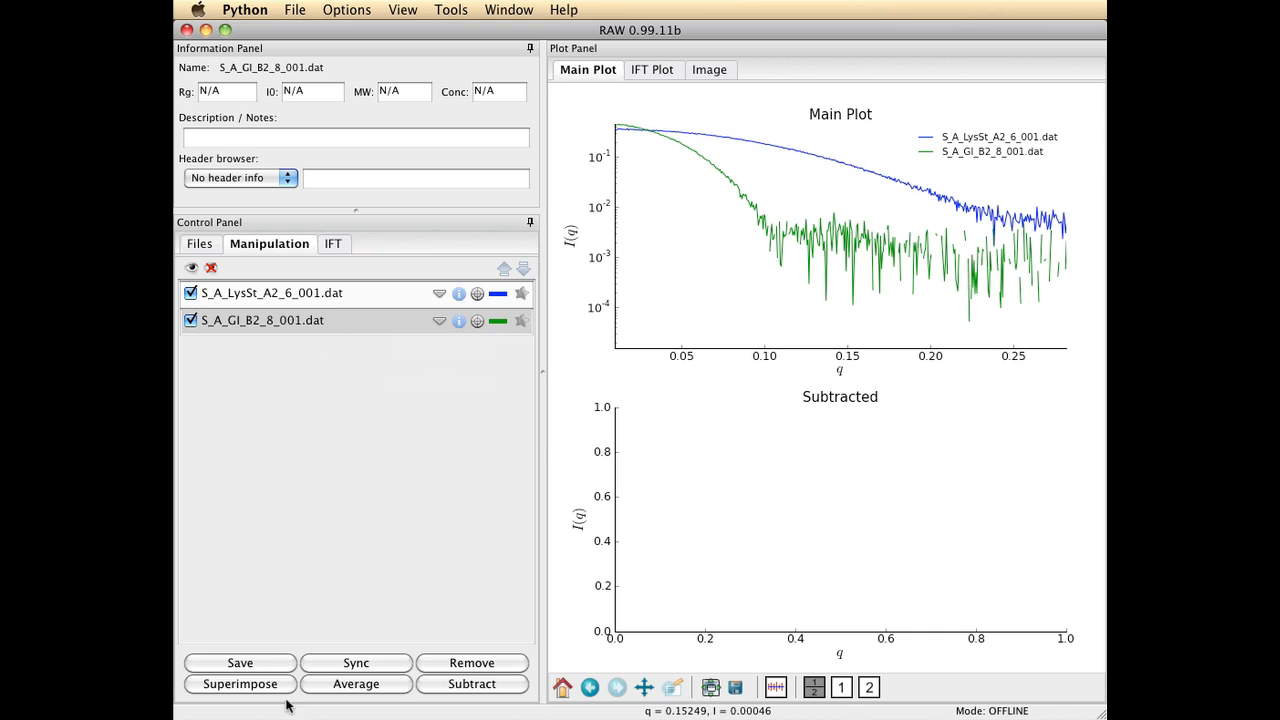
pyautogui.moveTo(328, 573)
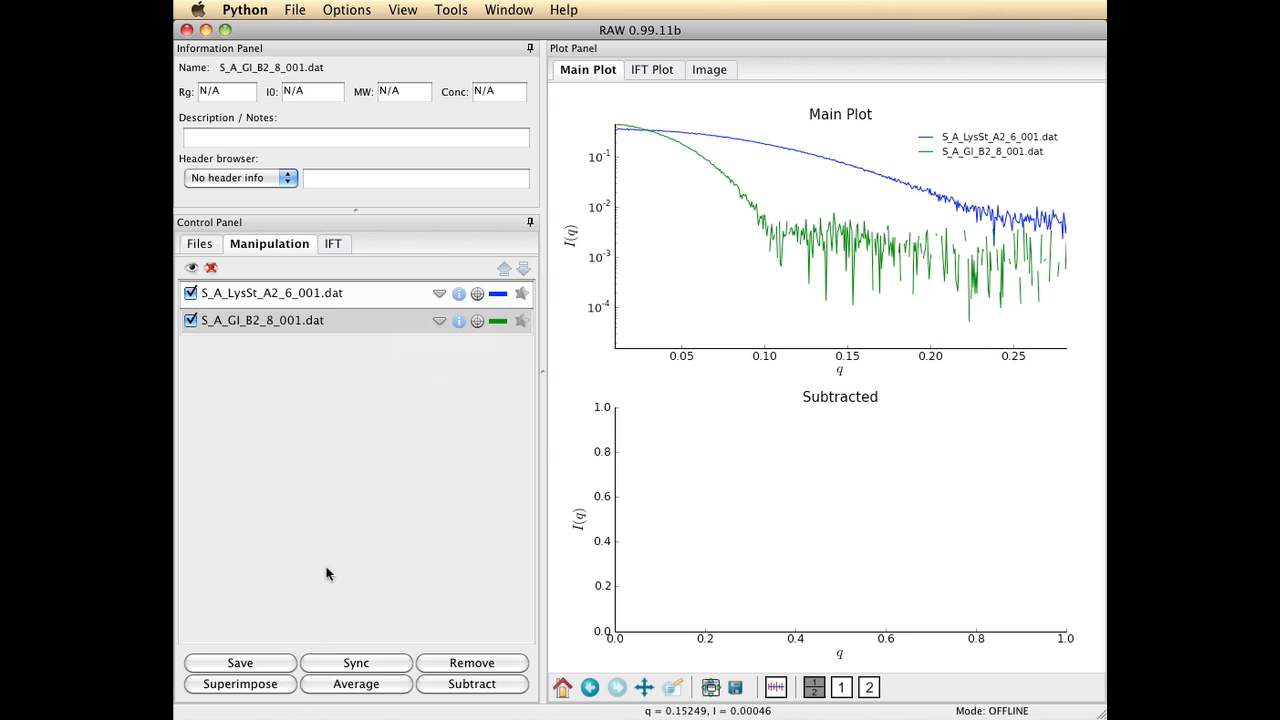
pyautogui.moveTo(380, 441)
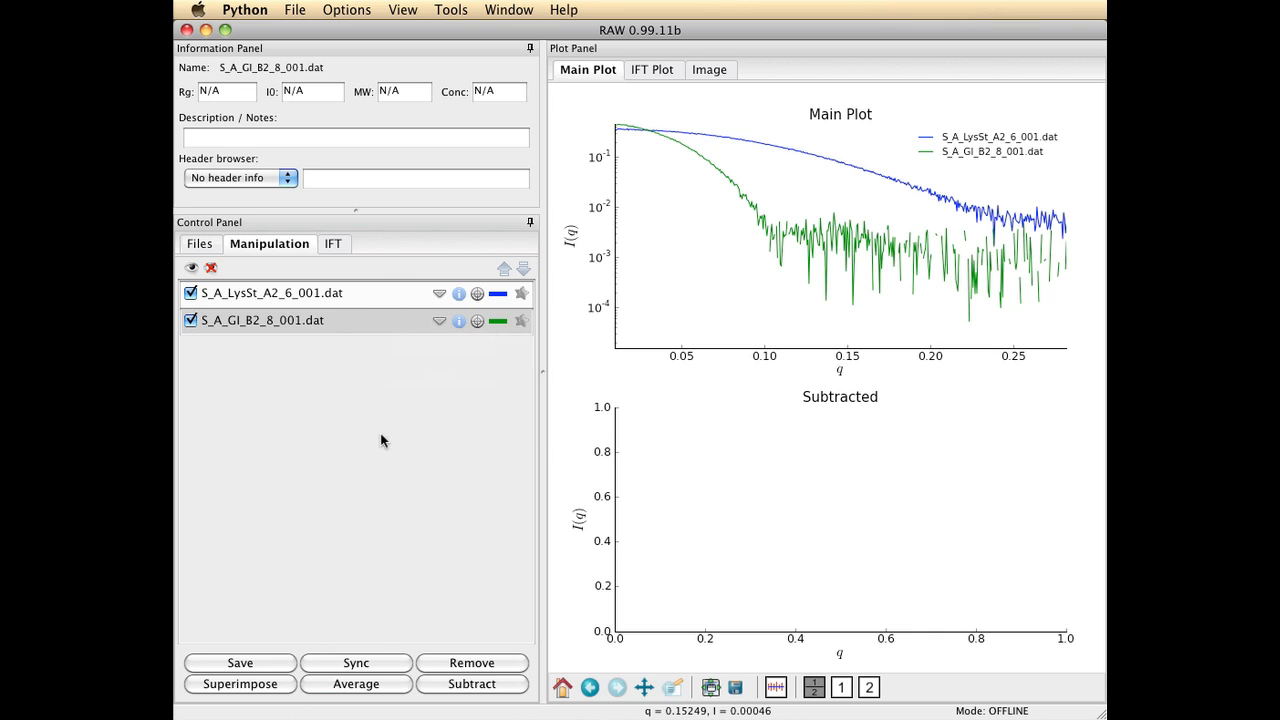
pyautogui.moveTo(460, 283)
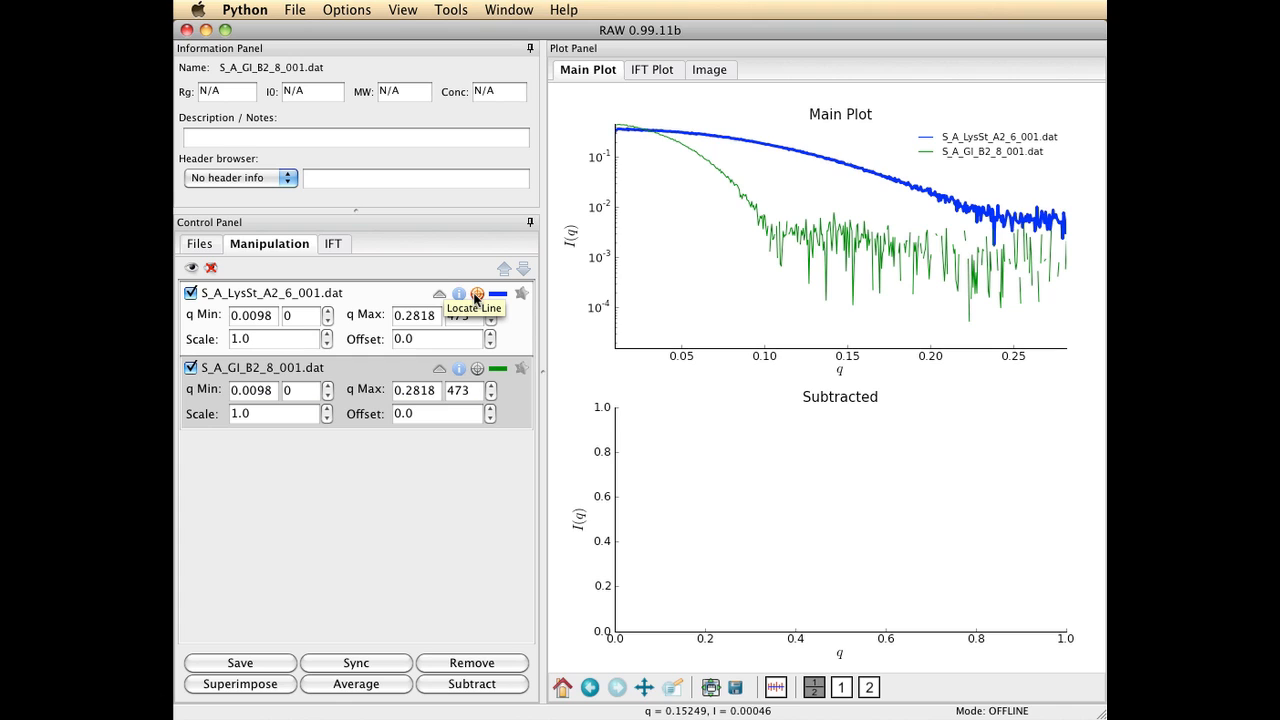
# - Highlight the lysozyme curve using its Locate Line icon
pyautogui.click(477, 294)
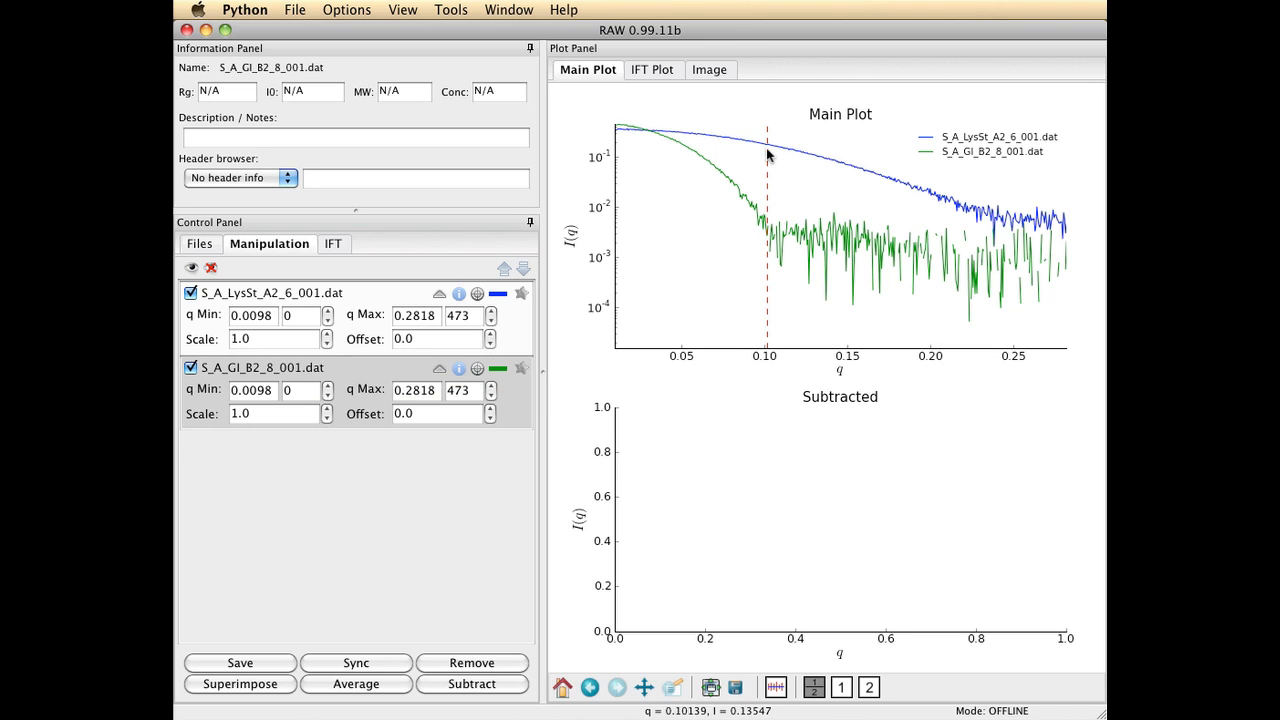
pyautogui.moveTo(766, 150)
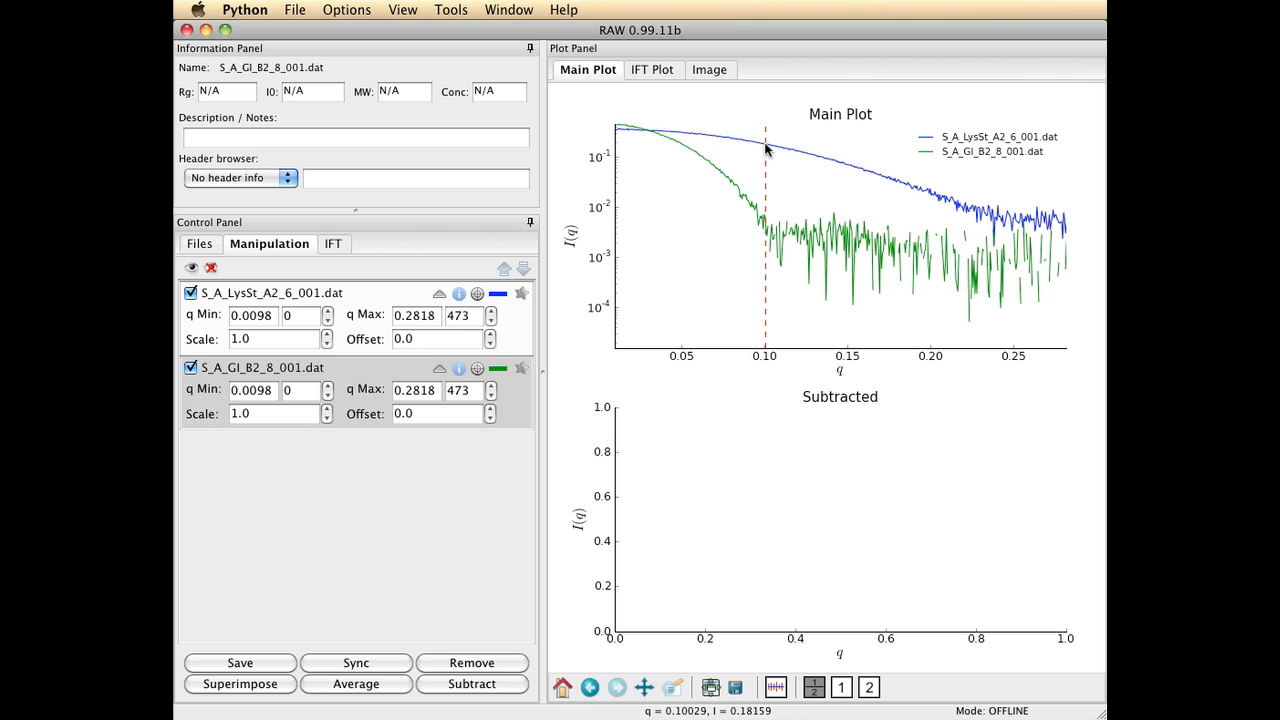